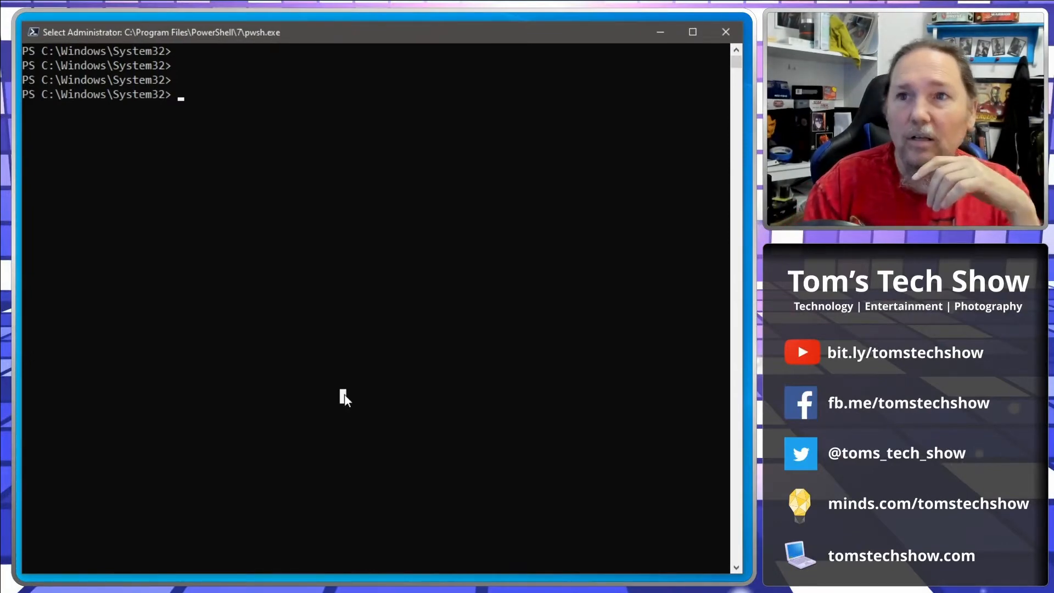
Run Install-Module -Name VMware.PowerCLI to begin installing PowerCLI from the PowerShell Gallery.
text(Install-Module -Name VMware.PowerCLI)
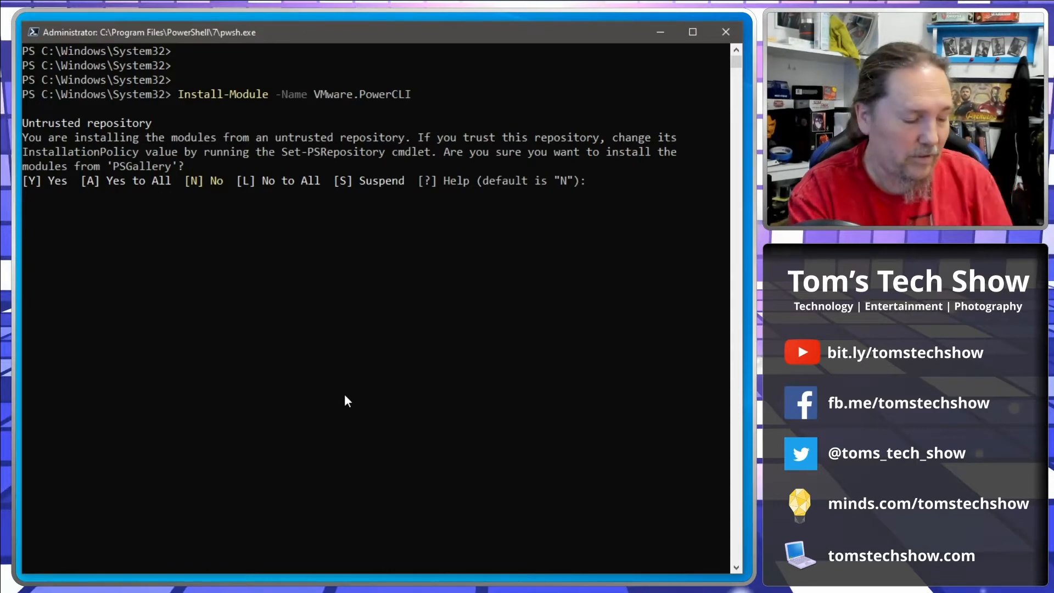
Answer 'A' (Yes to All) to trust PSGallery so the PowerCLI packages start downloading.
text(A)
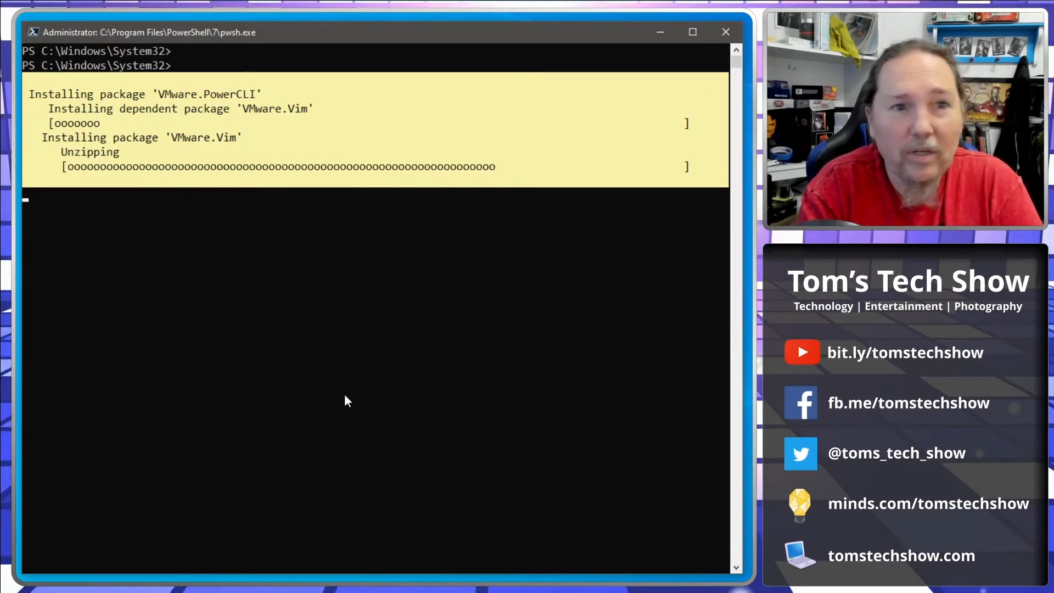
text(A)
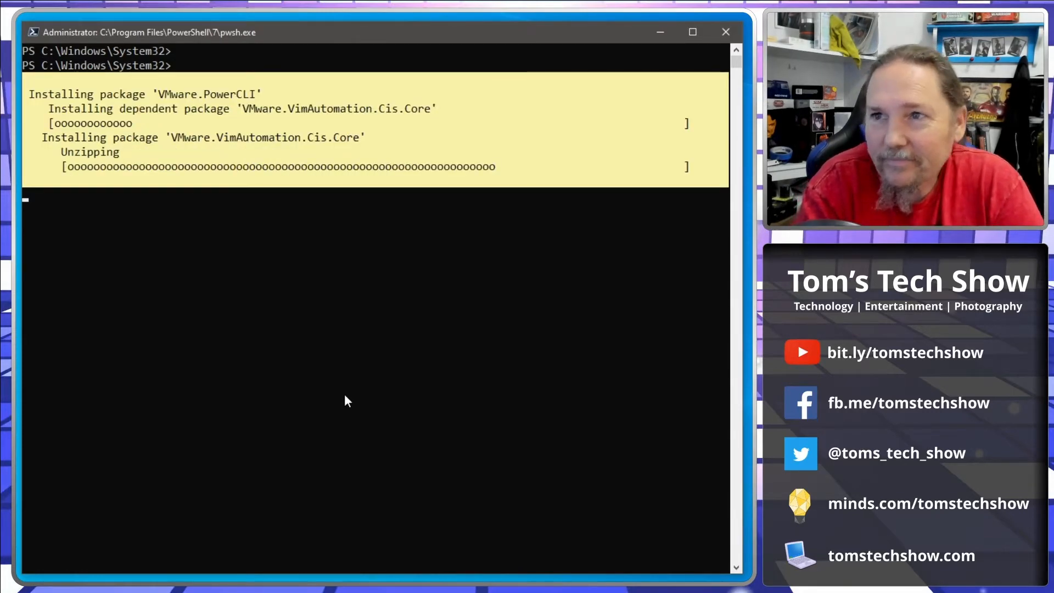
text(A)
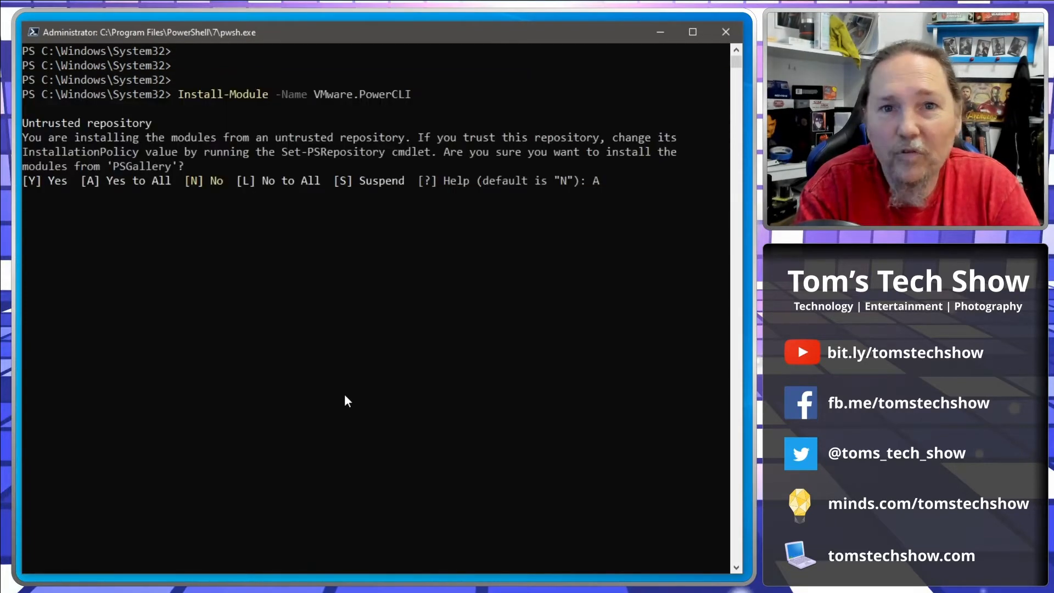
Confirm 'Yes to All' for the remaining prompts until all dependent PowerCLI packages finish installing.
key(Enter)
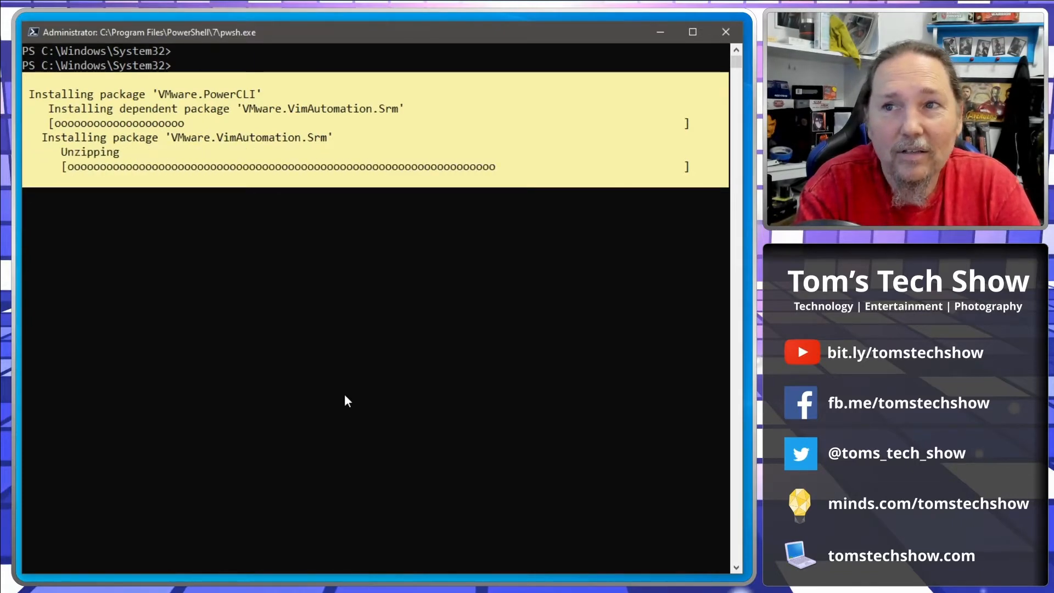
text(A)
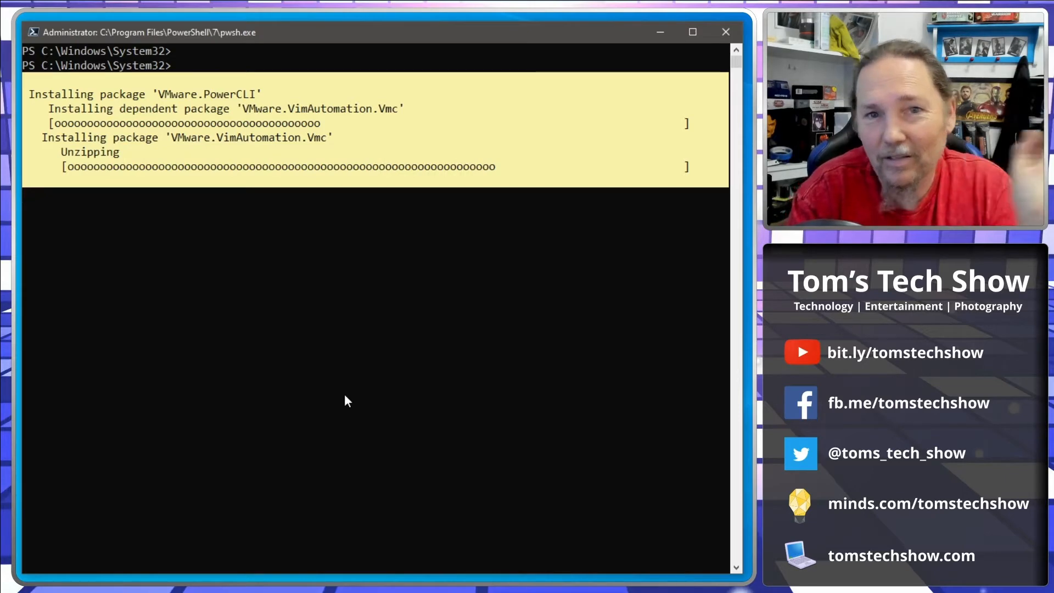
text(A)
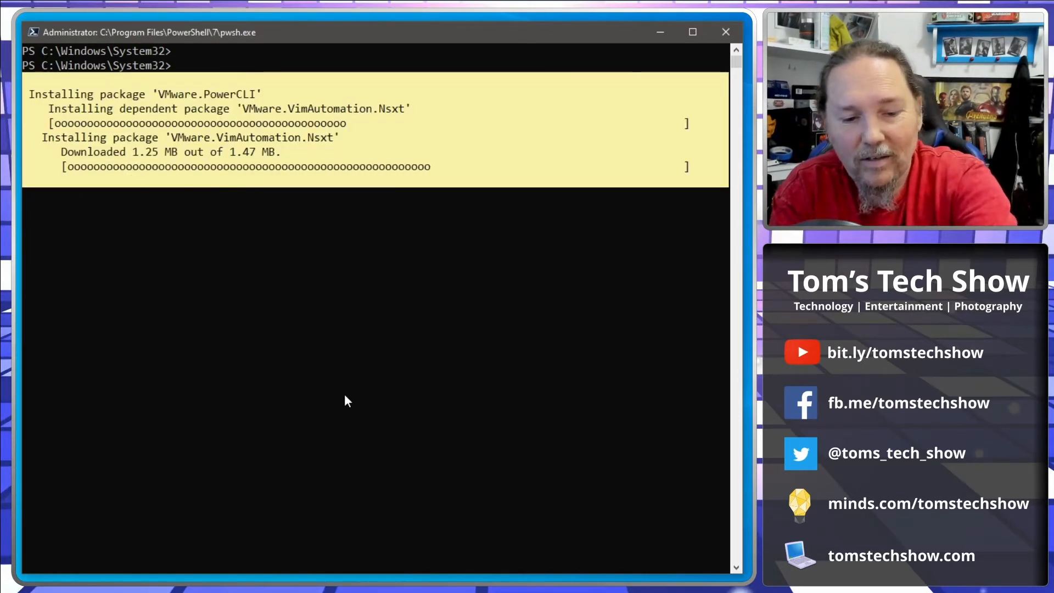
text(A)
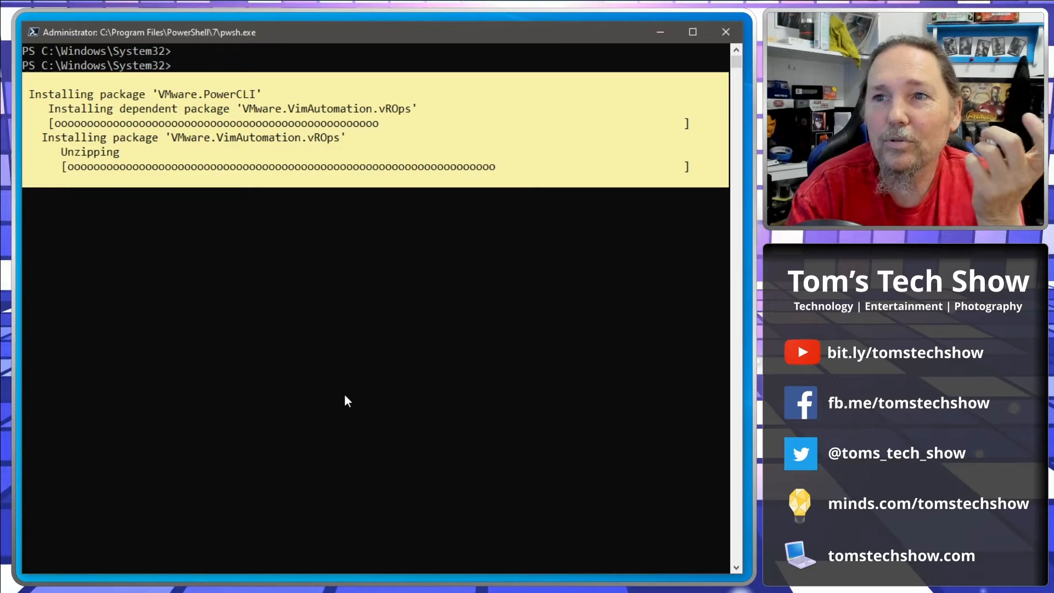
text(A)
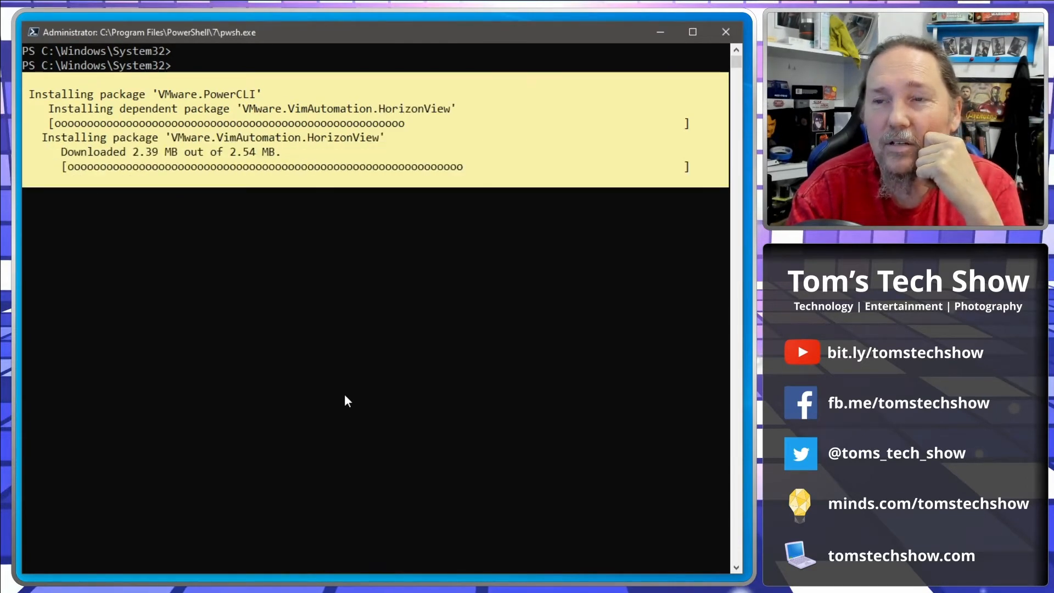
text(A)
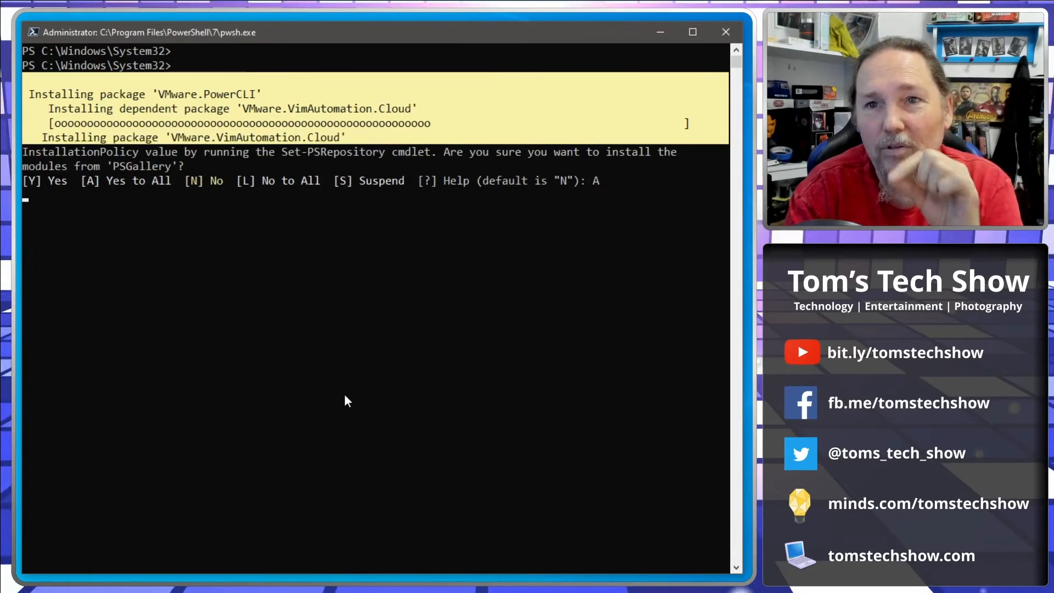
key(enter)
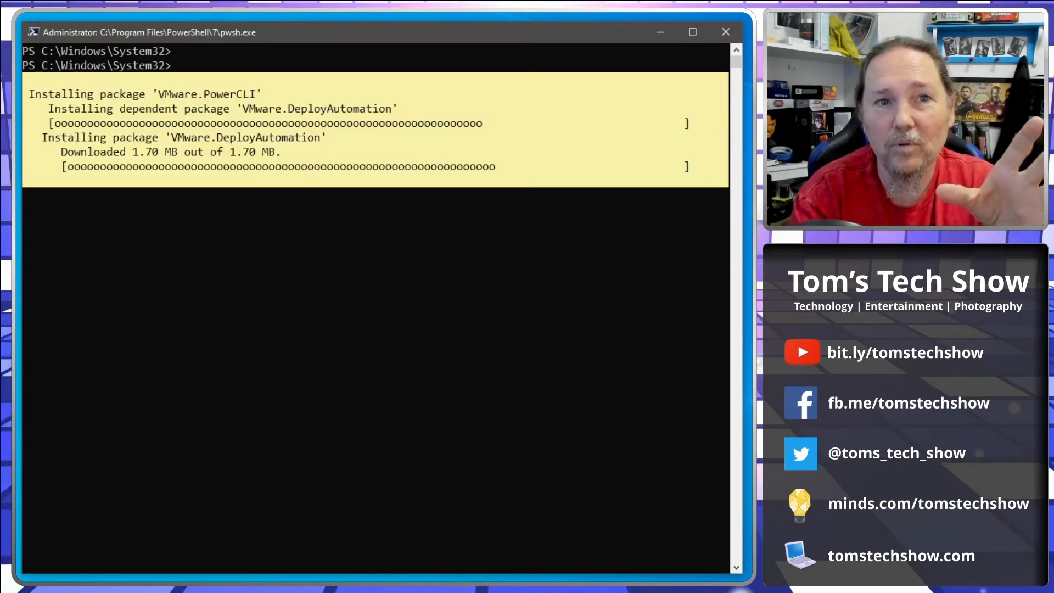
text(A)
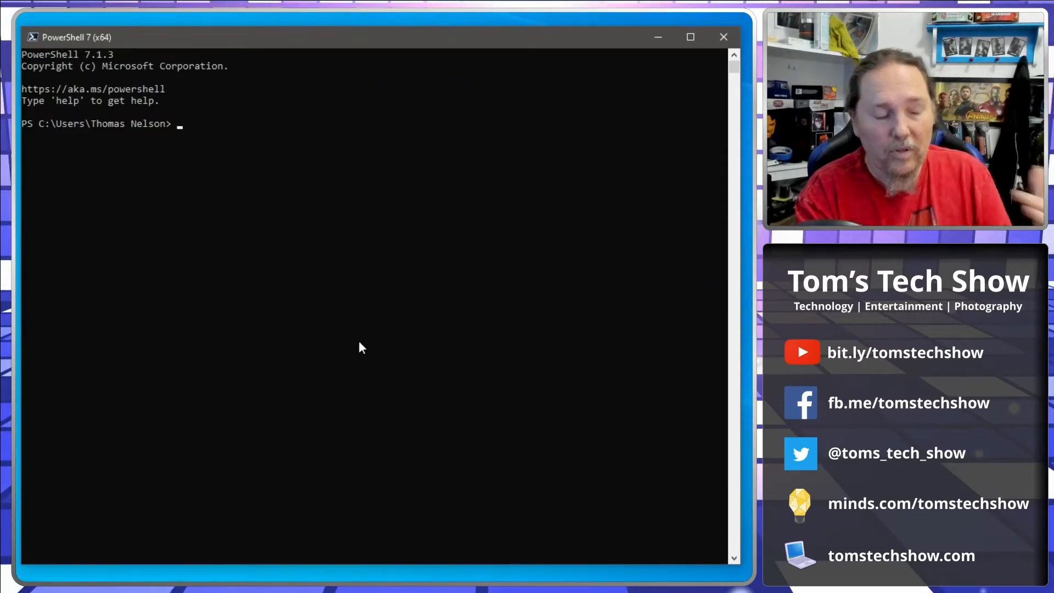
Run Import-Module VMware.PowerCLI, producing the CEIP warning and ImageBuilder unsupported exception.
text(I)
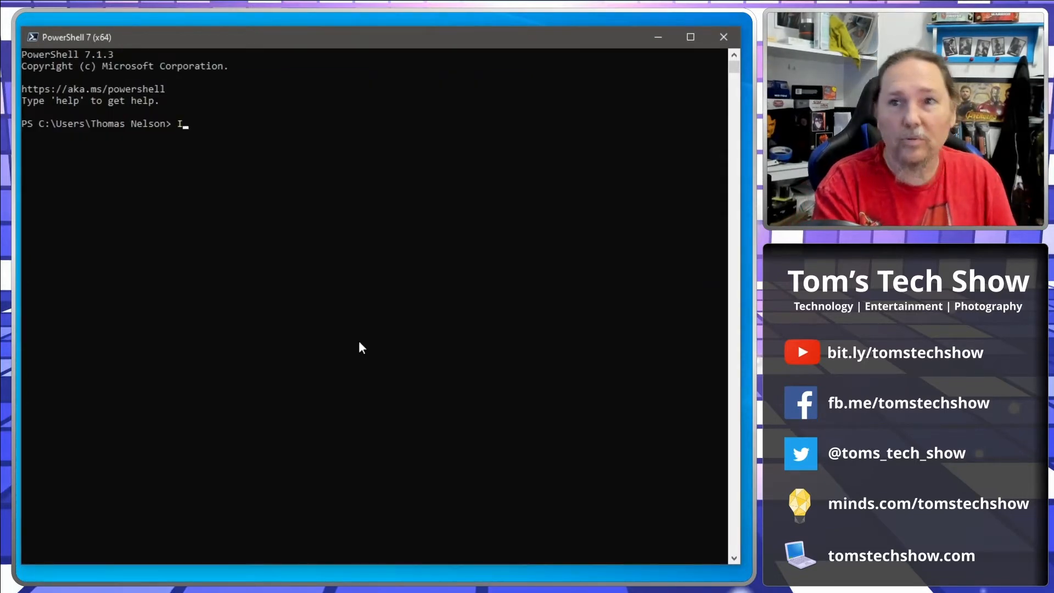
text(mport)
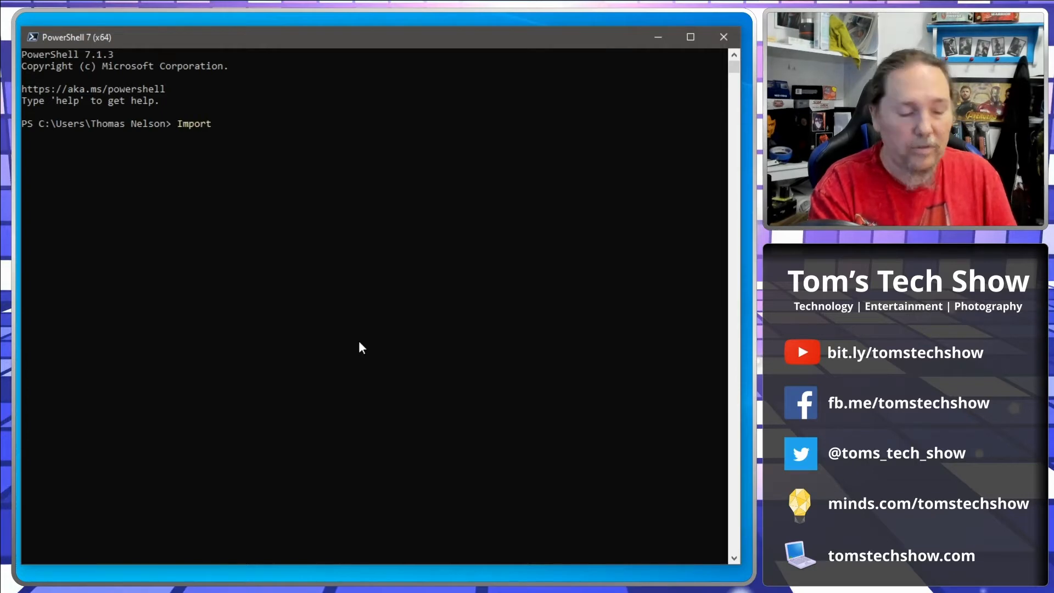
text(-Module)
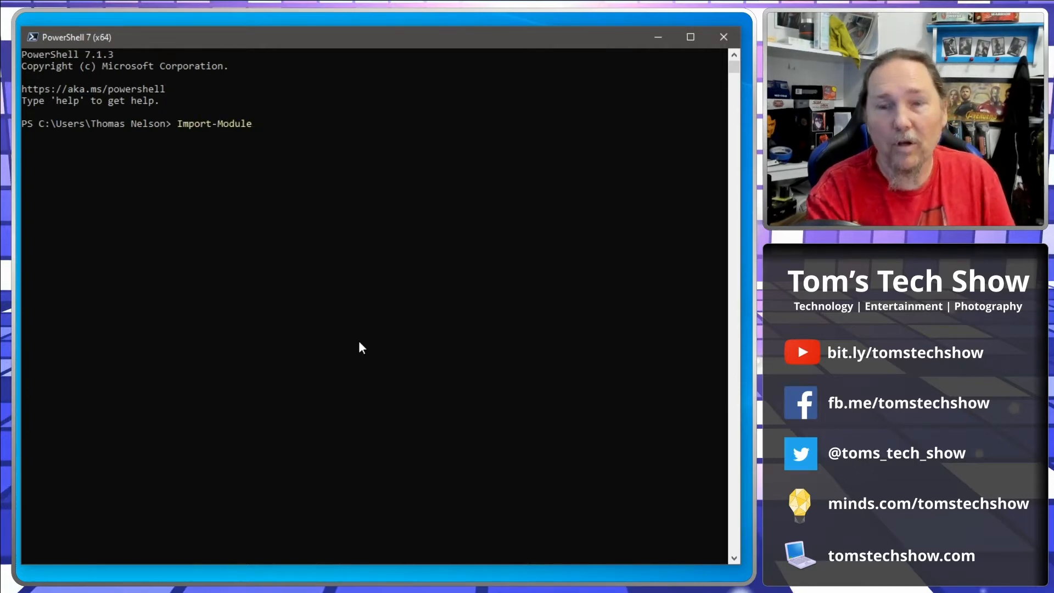
text(POwerCLI)
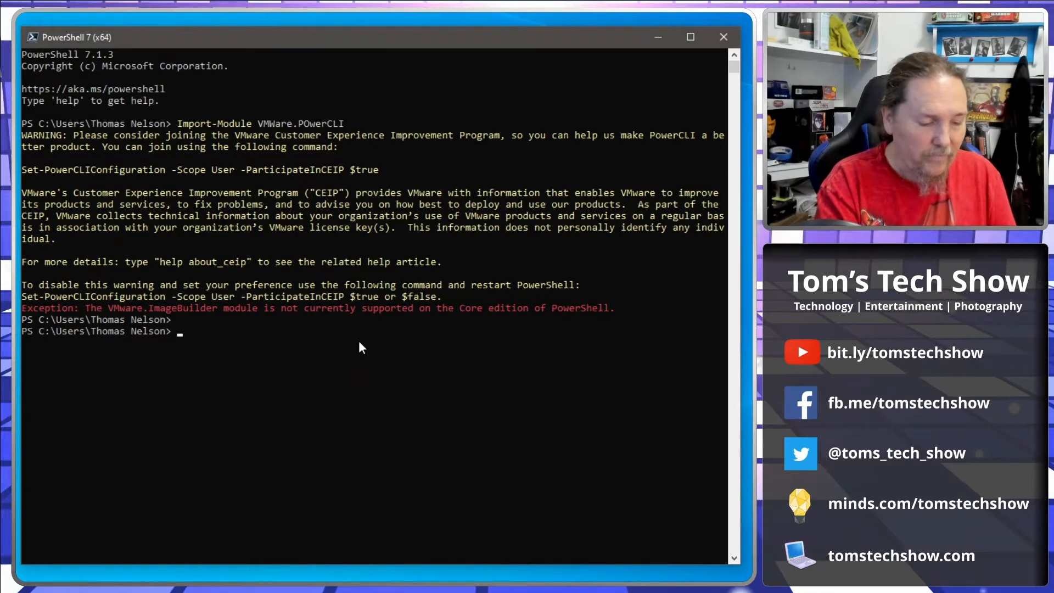
Connect to the vCenter server vc1 with Connect-VIServer and supply login credentials.
text(Connect)
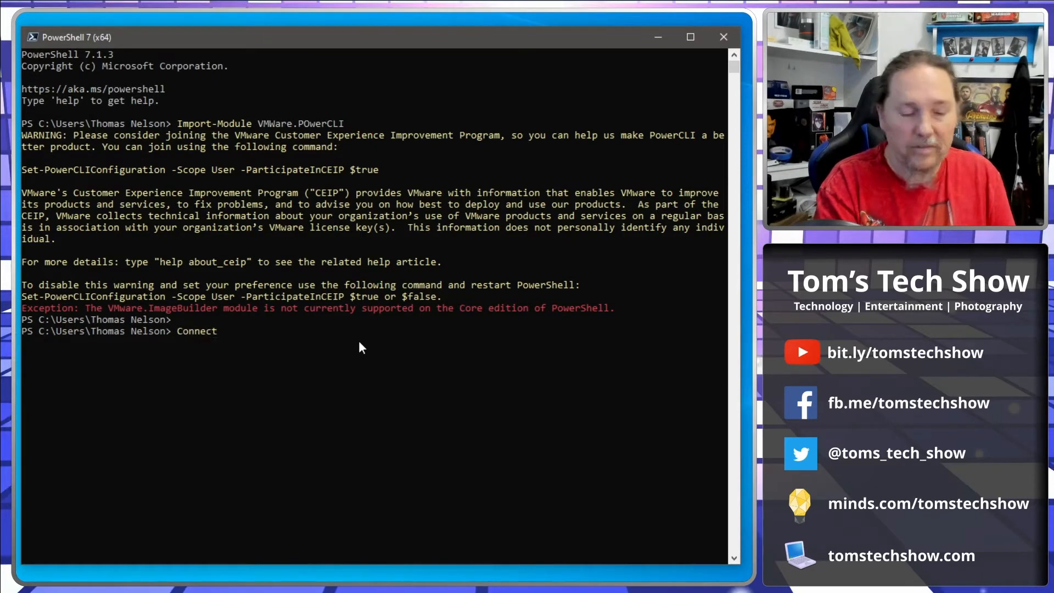
text(-VI)
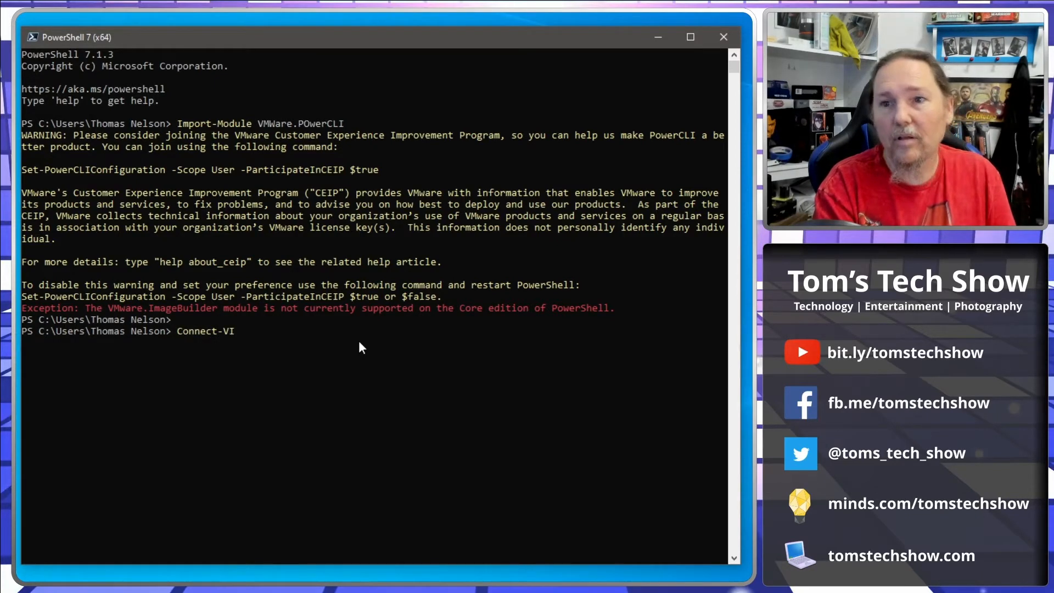
text(Server)
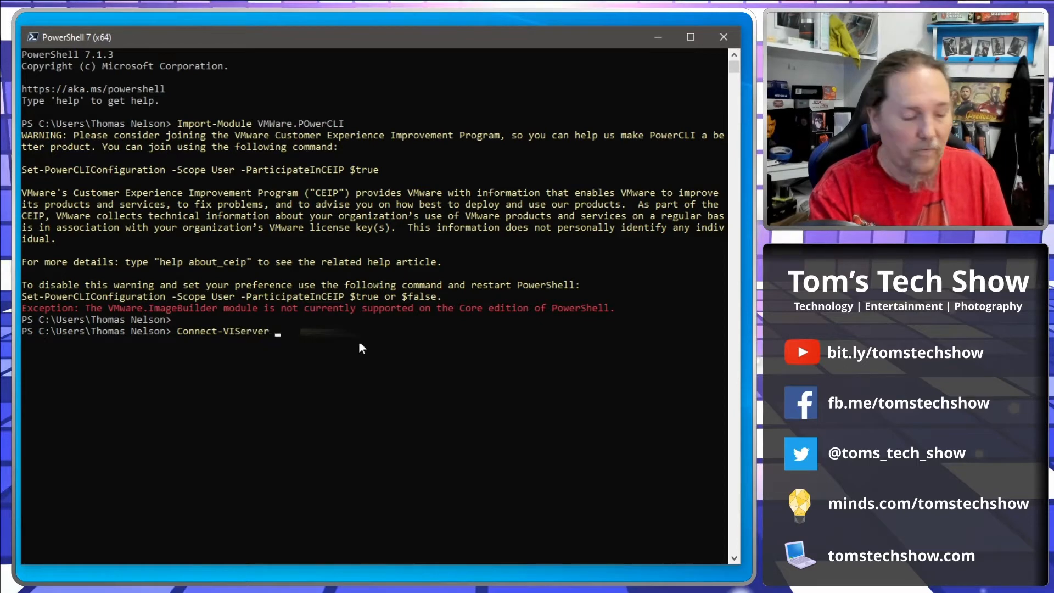
text(vc1.)
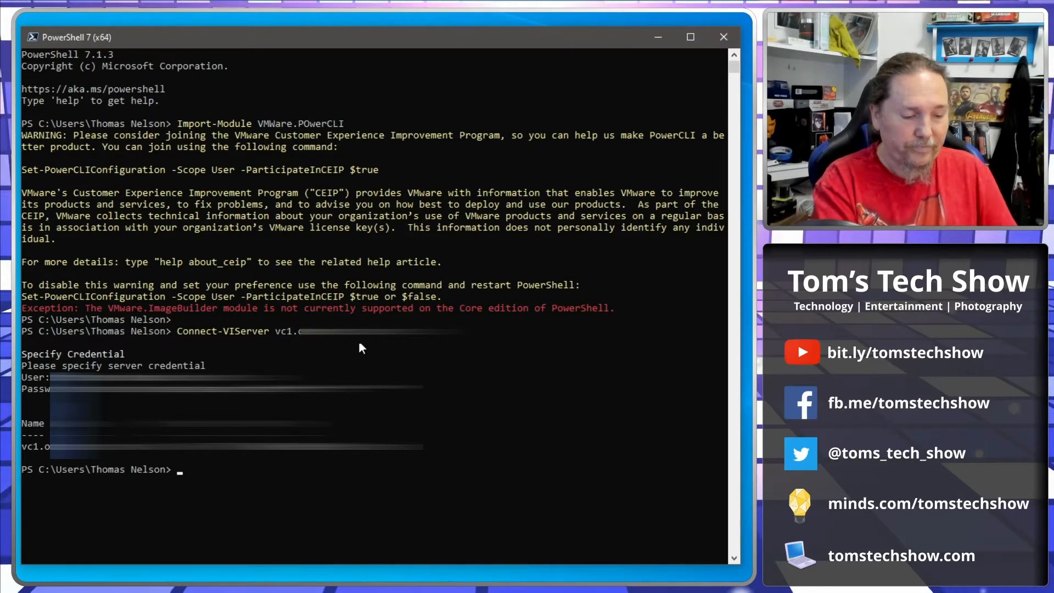
Clear the console output after connecting.
text(clea)
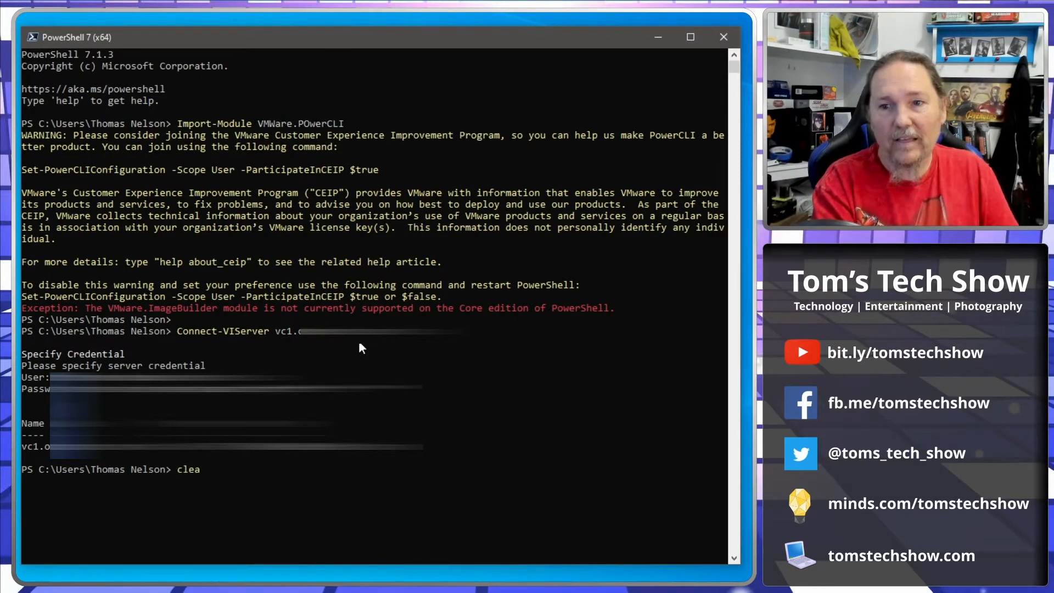
key(Backspace)
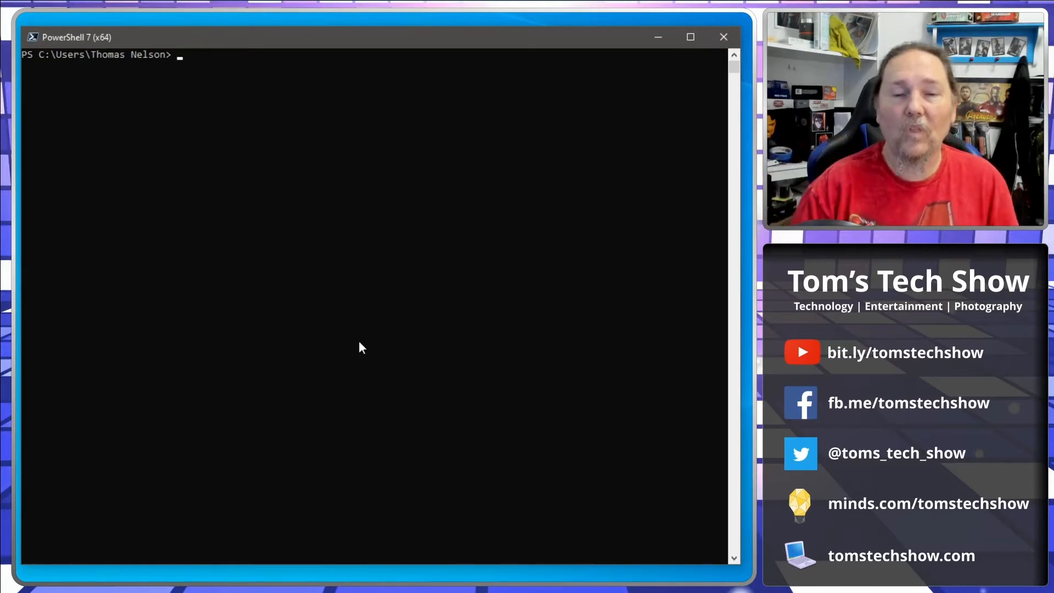
Run get-vm adkms1 to show the VM powered on with 2 CPUs and 4 GB memory.
key(enter)
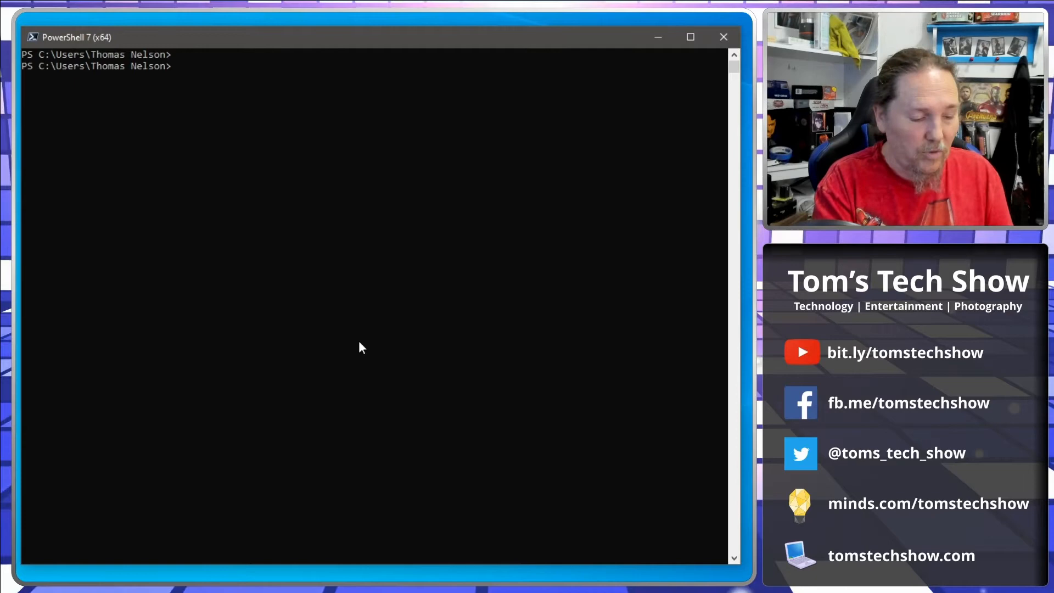
text(get-vm)
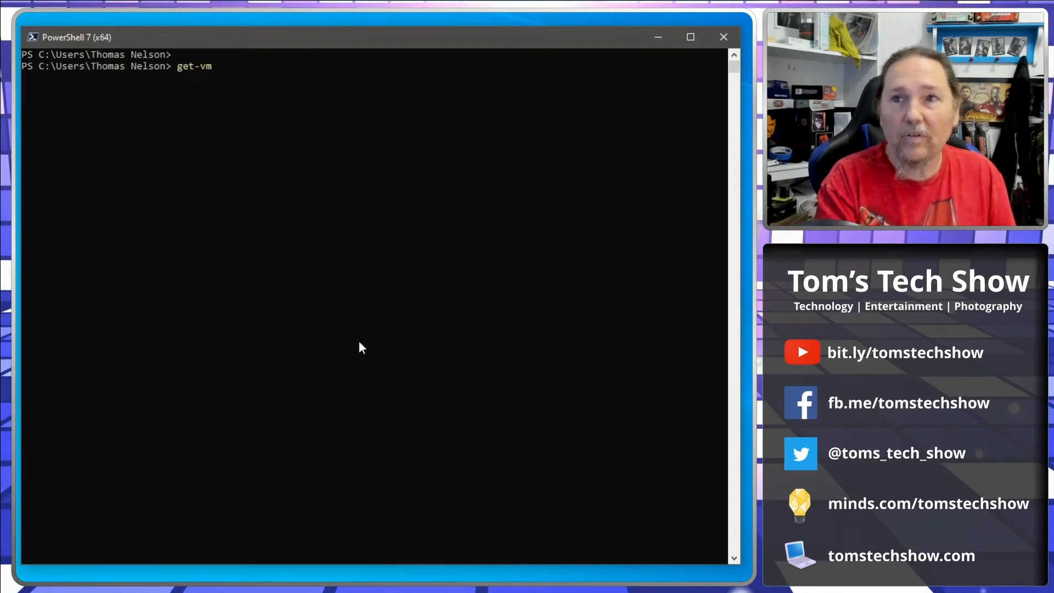
text(ak)
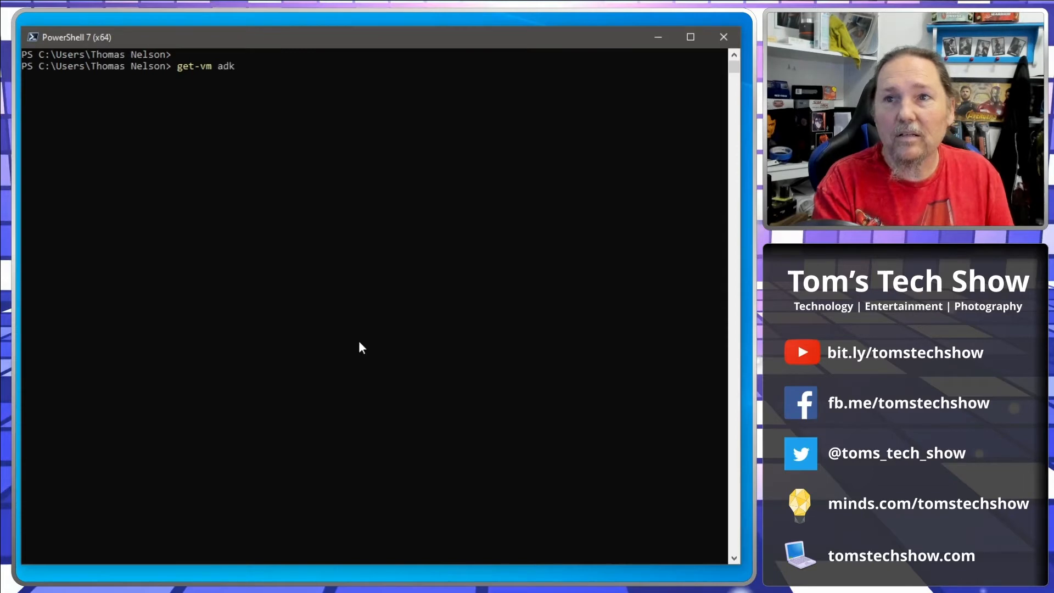
text(ms1)
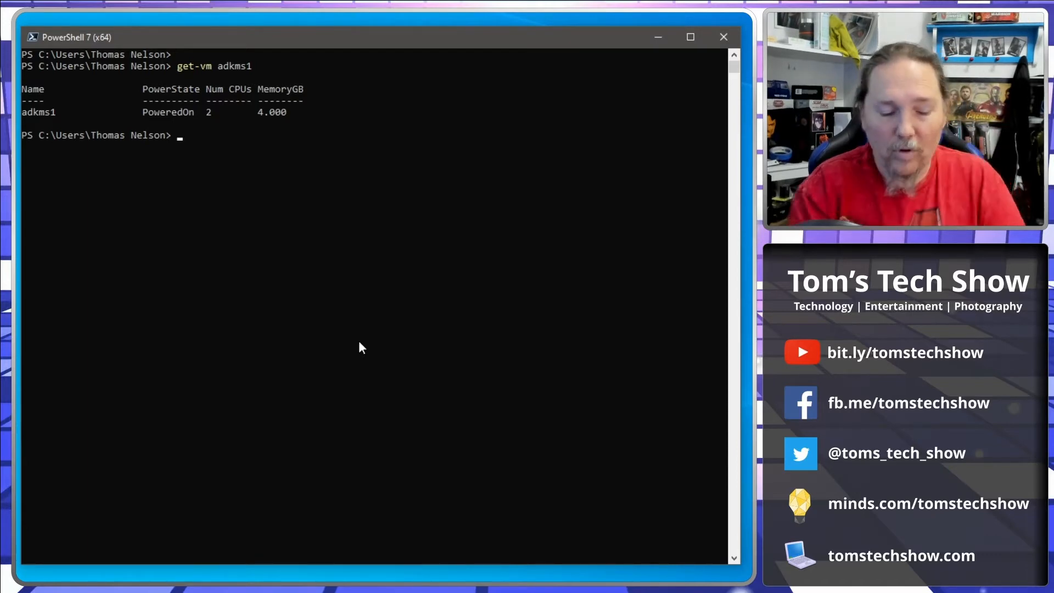
Run get-vm adkms1 | FL to list every property of the VM, including guest OS and host.
text(get-vm adkms1)
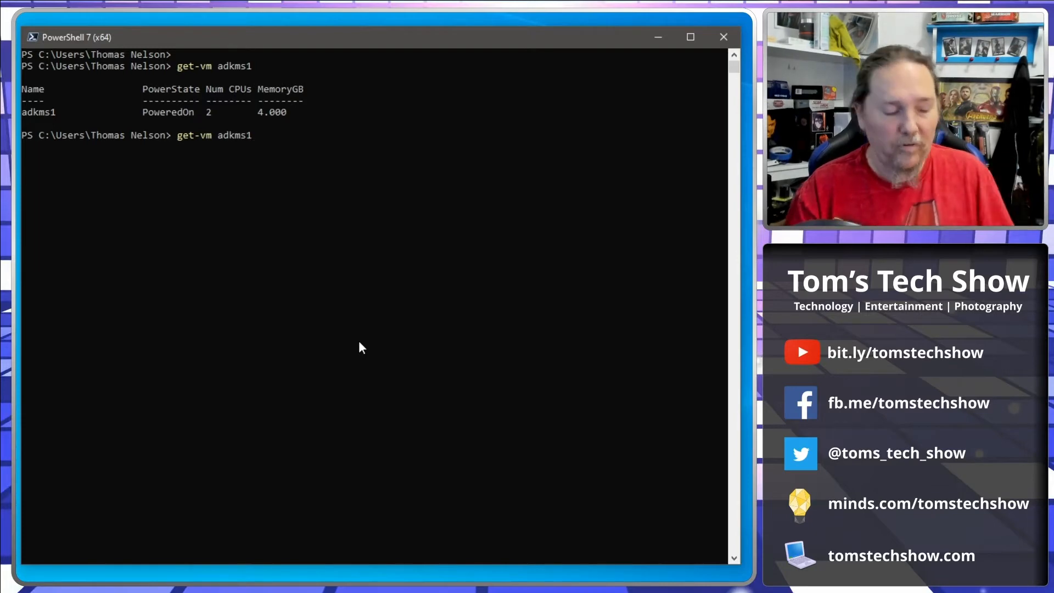
text(|)
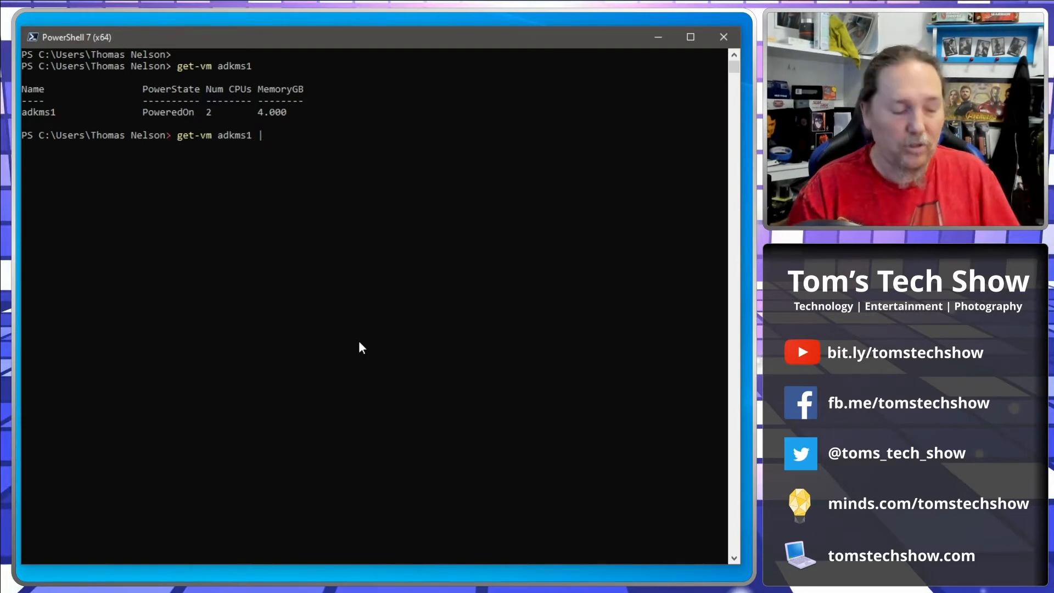
text(F)
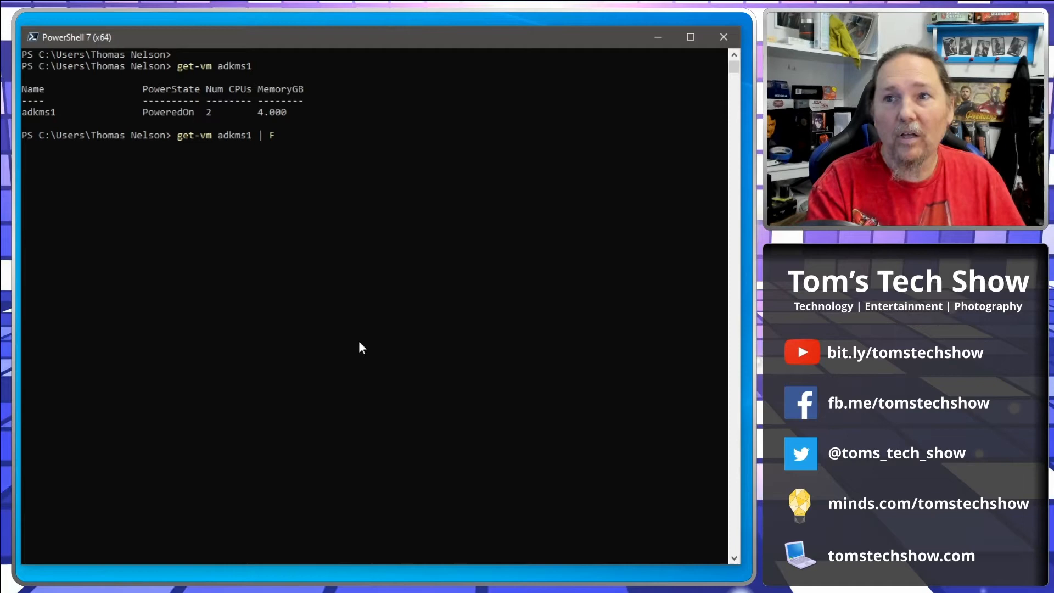
text(L)
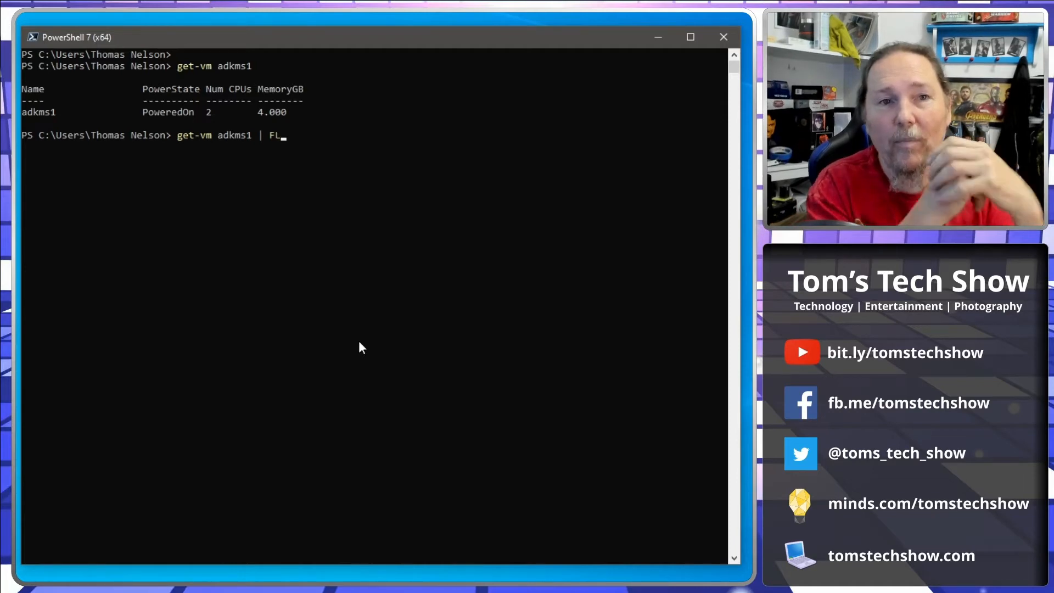
key(Backspace)
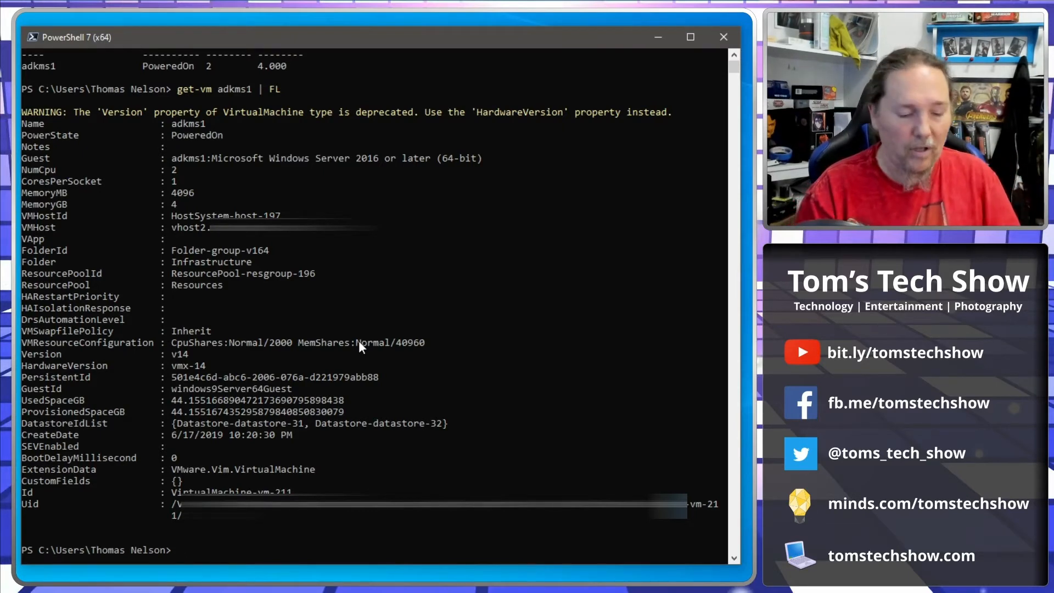
text(get-vm adkms1 | FL)
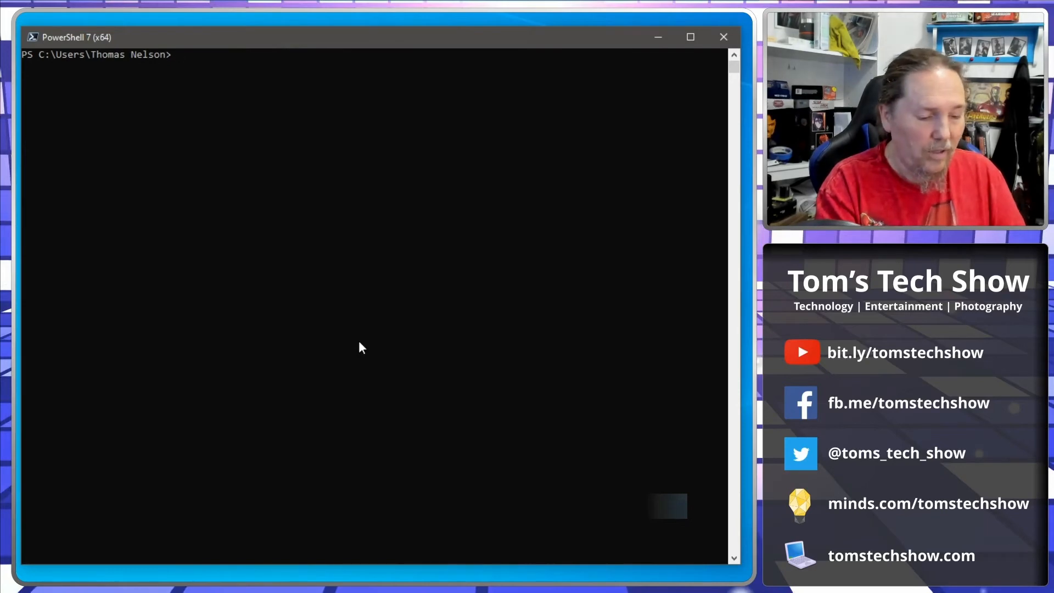
Run (get-vm adkms1).Guest.IPAddress to list the VM's guest IP addresses.
text(get-vm adkms1 | FL)
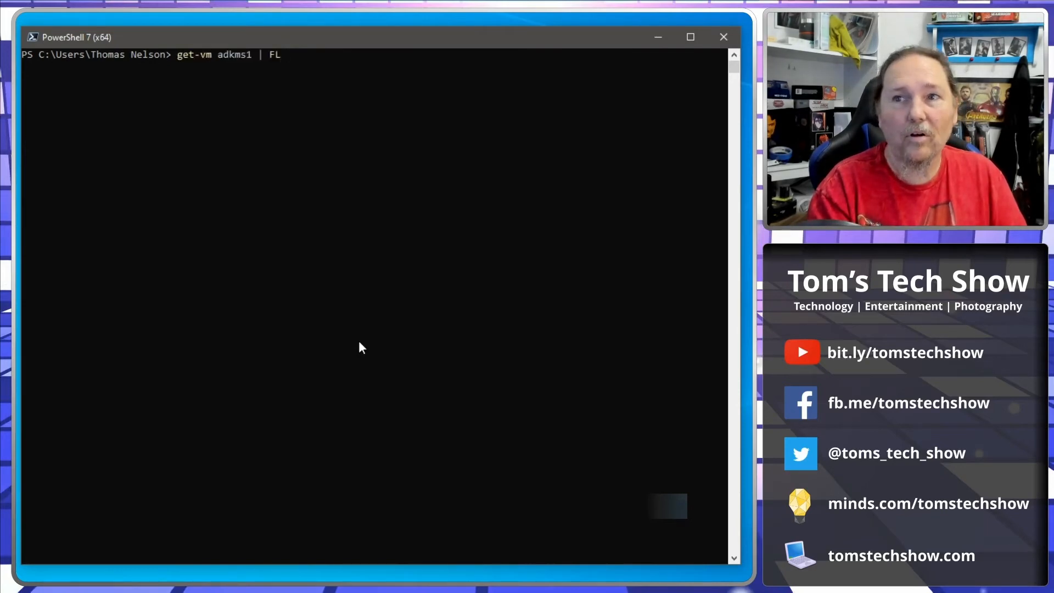
key(BackSpace)
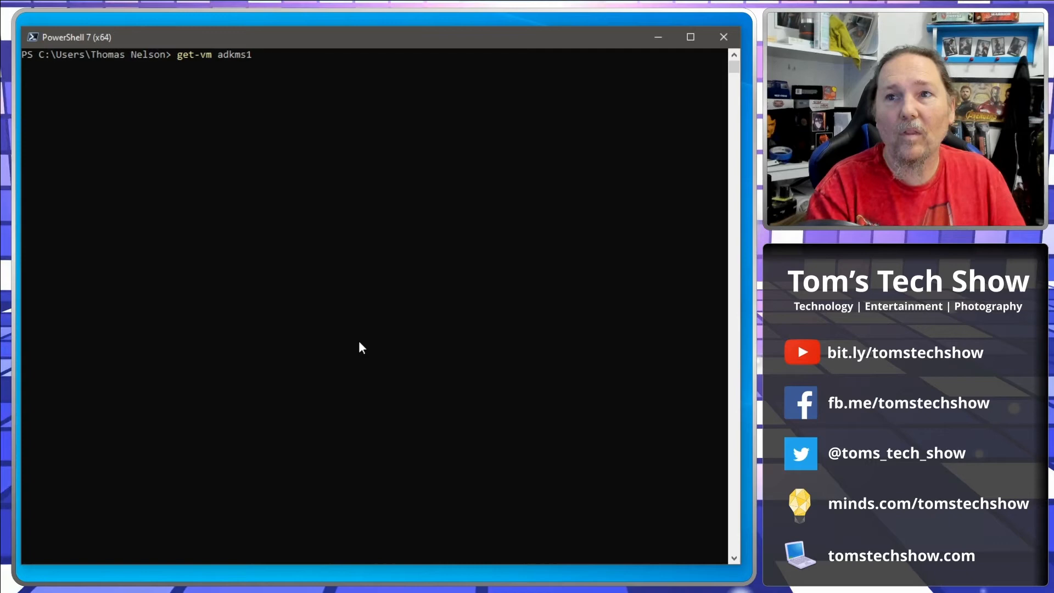
text())
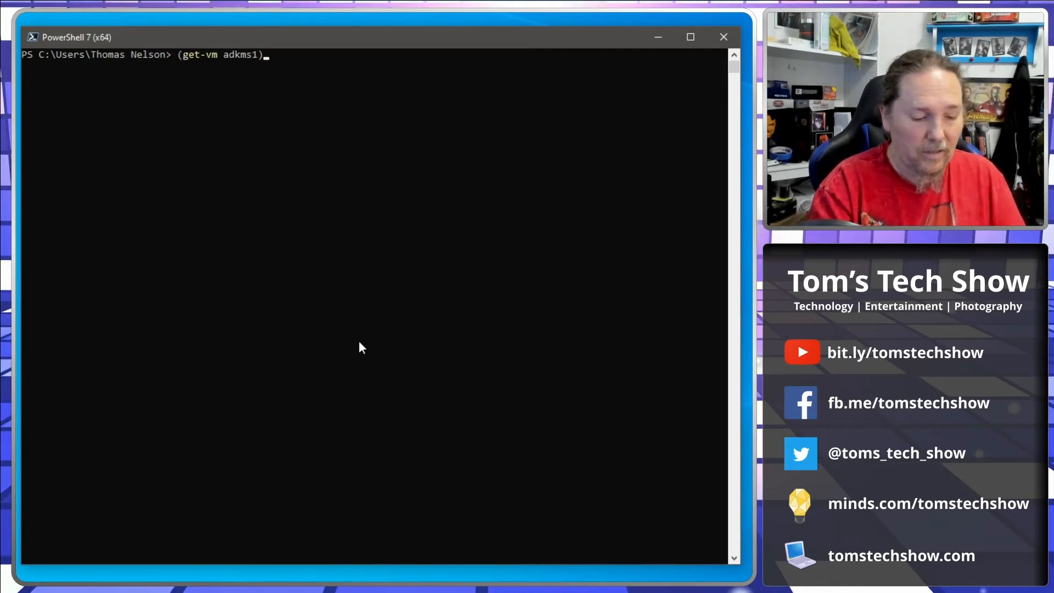
text(.Gust.IPAddress)
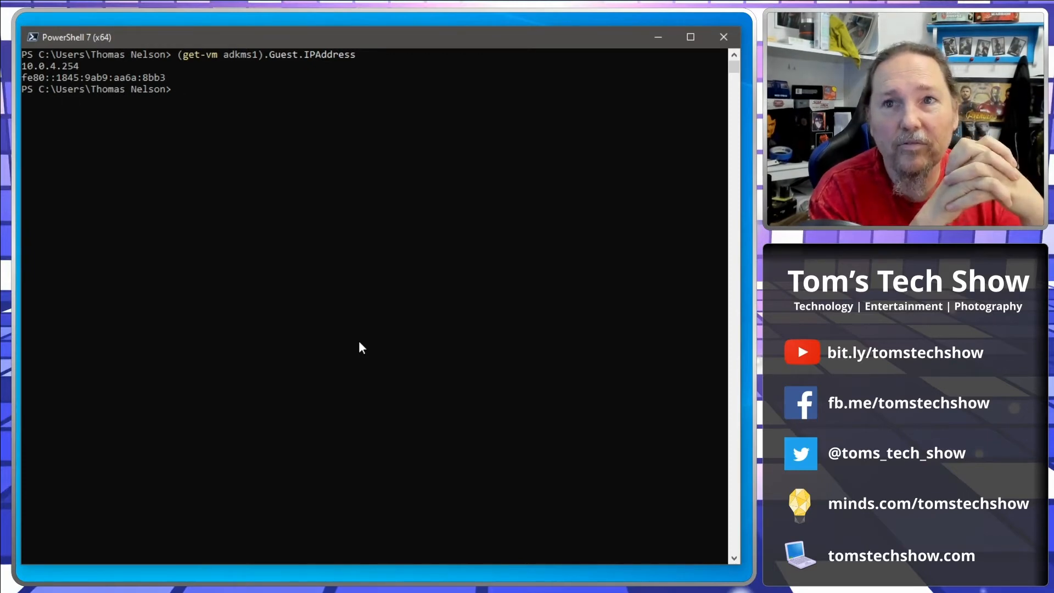
text((get-vm adkms1).Guest.IPAddress)
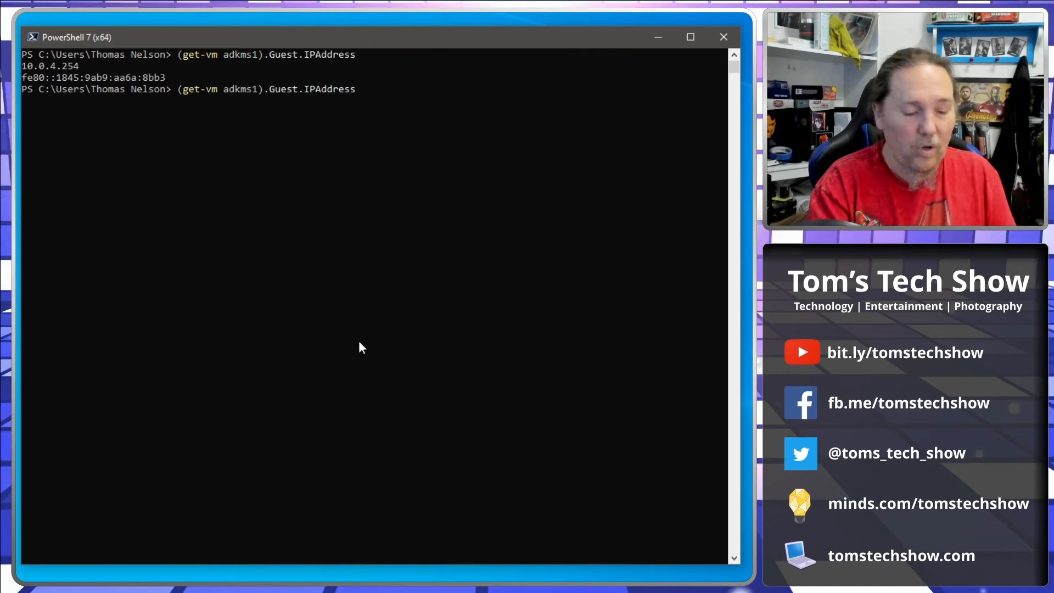
Index the result with [0] to return only the first address, 10.0.4.254.
text([0])
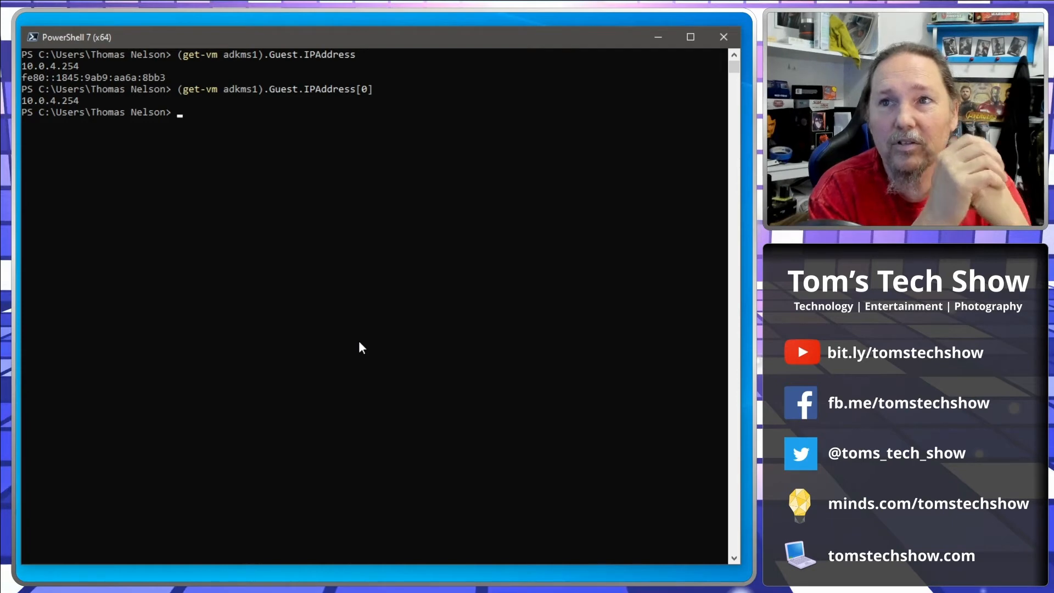
text((get-vm adkms1).Guest.IPAddress[0])
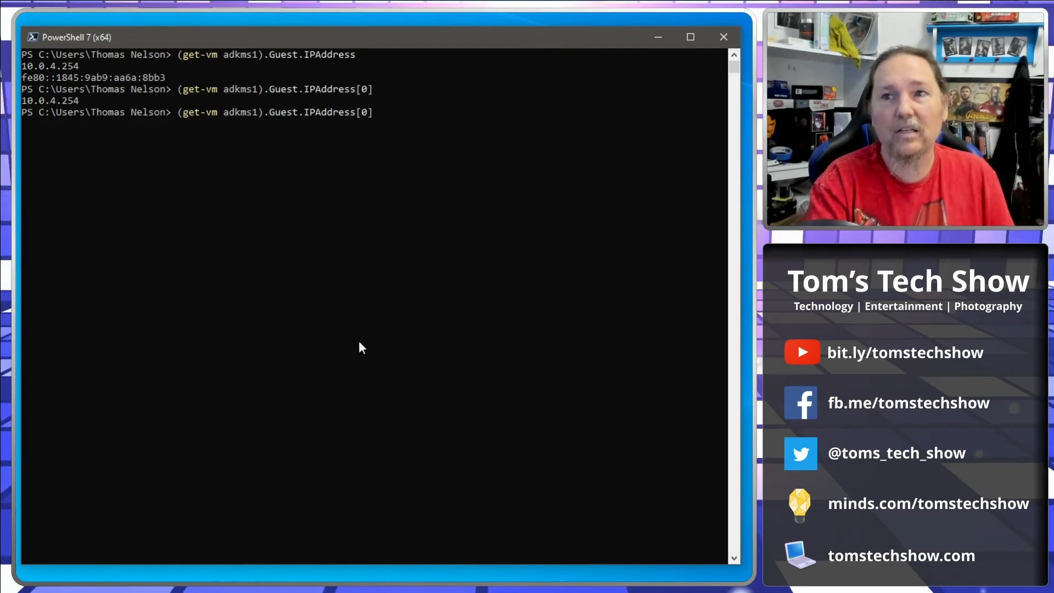
key(BackSpace)
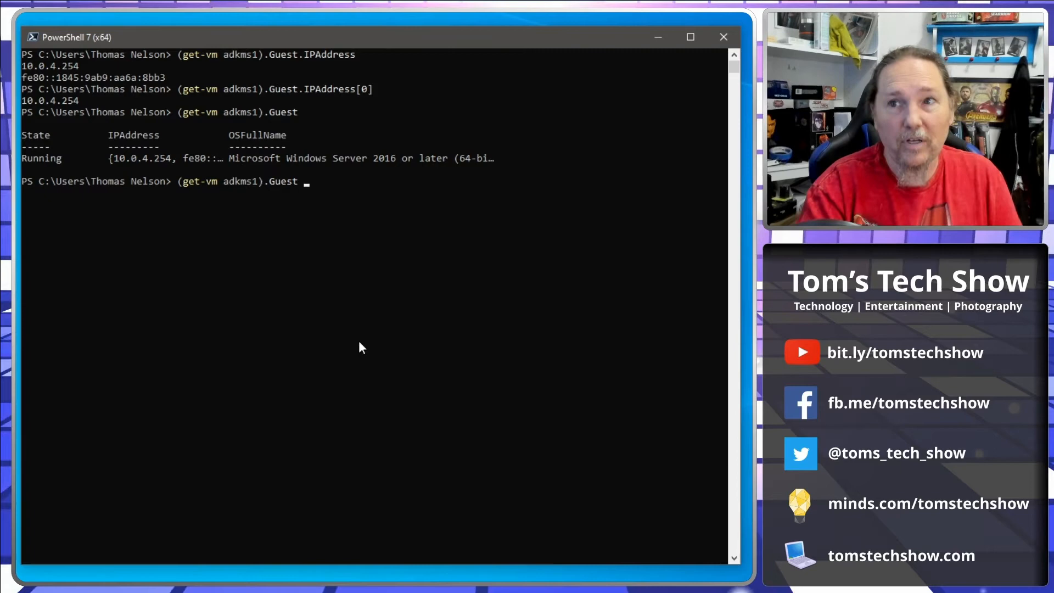
Pipe (get-vm adkms1).Guest to Format-List to show all guest properties including disks and tools version.
text(| FL)
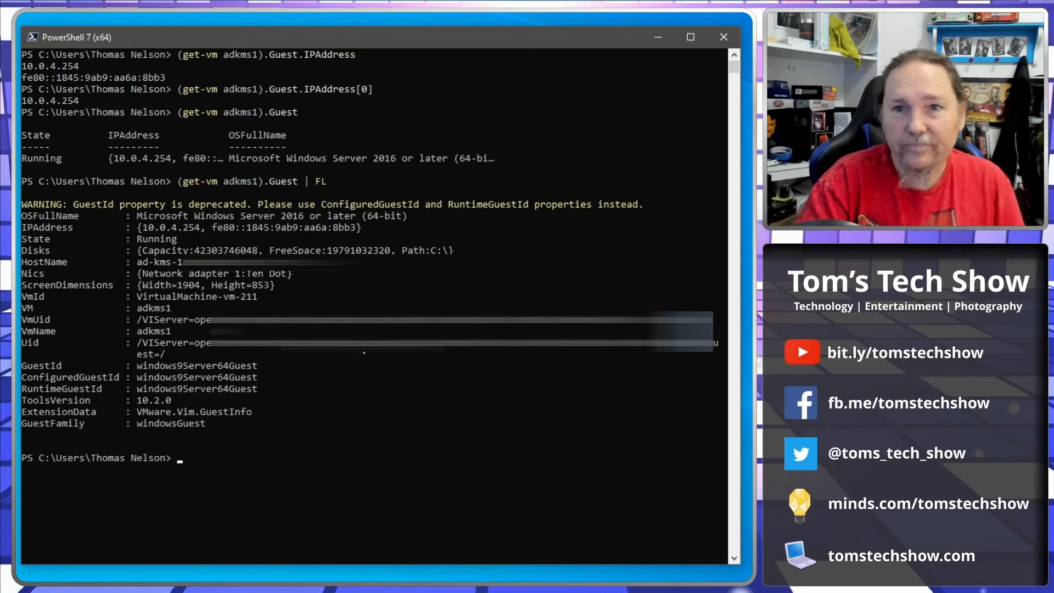
text((get-vm adkms1).Guest | F)
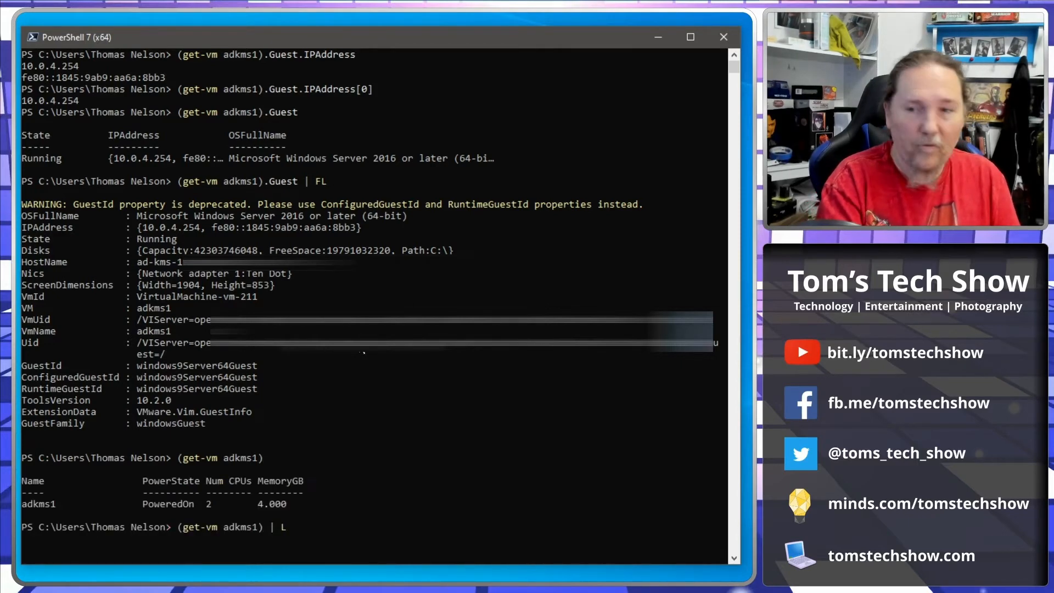
List every property of VM adkms1, then begin querying its VMHost via dot notation.
text(F)
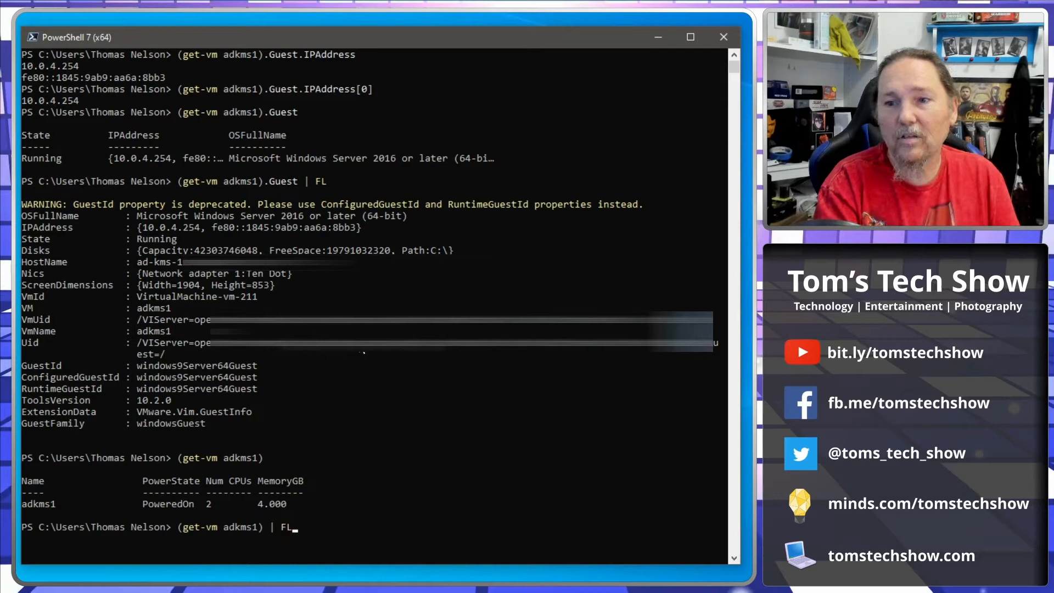
key(Return)
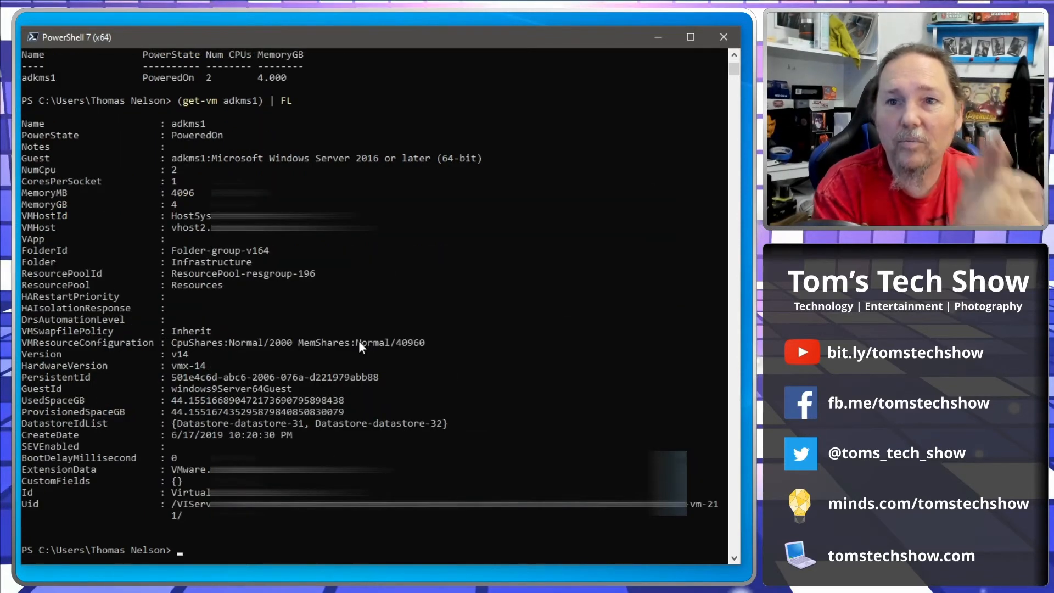
text((get-vm adkms1))
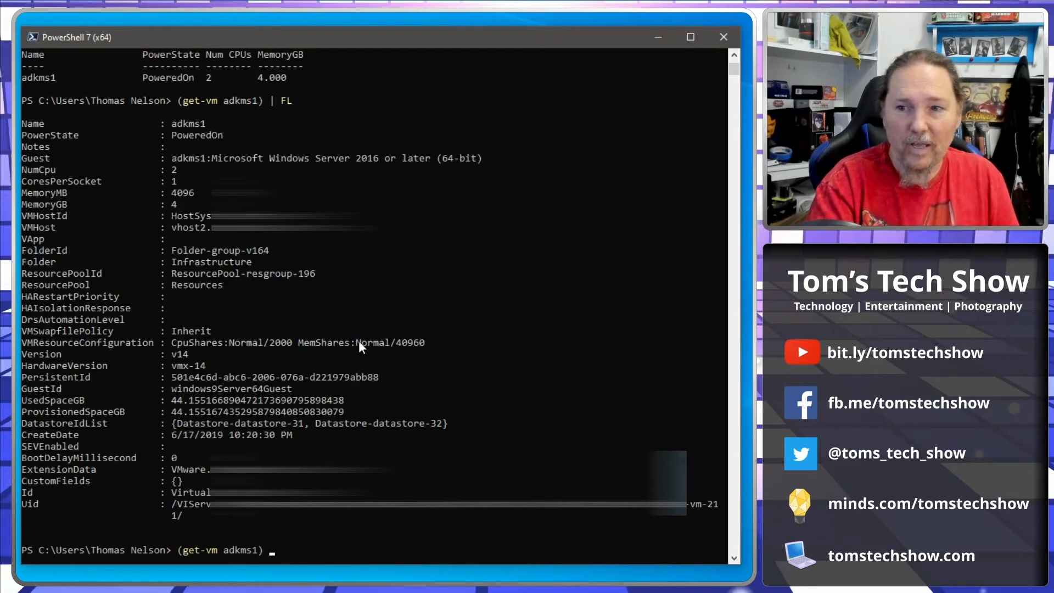
text(.VM)
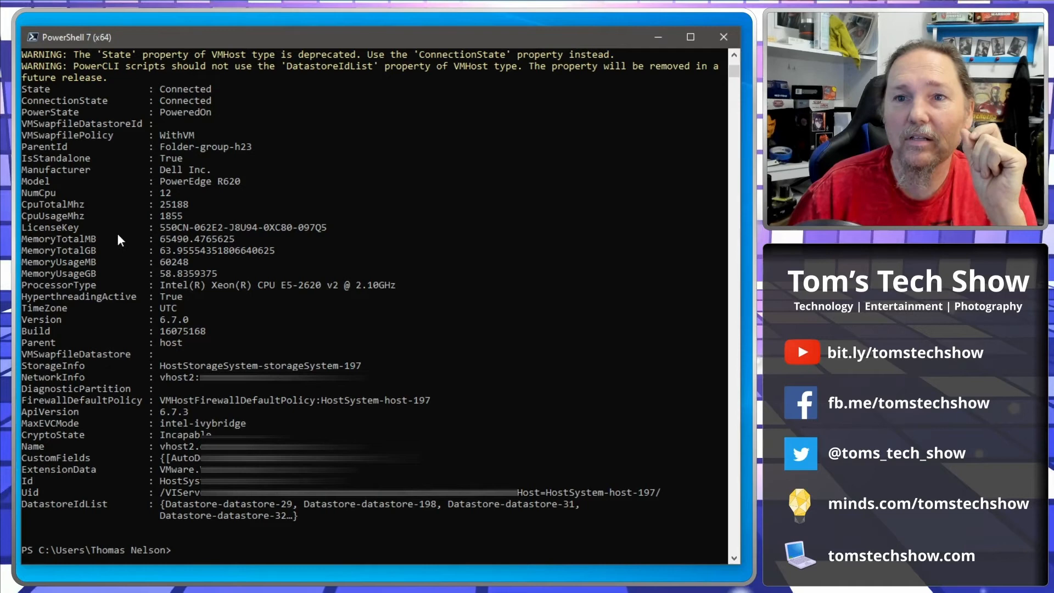
mouse_move(160, 243)
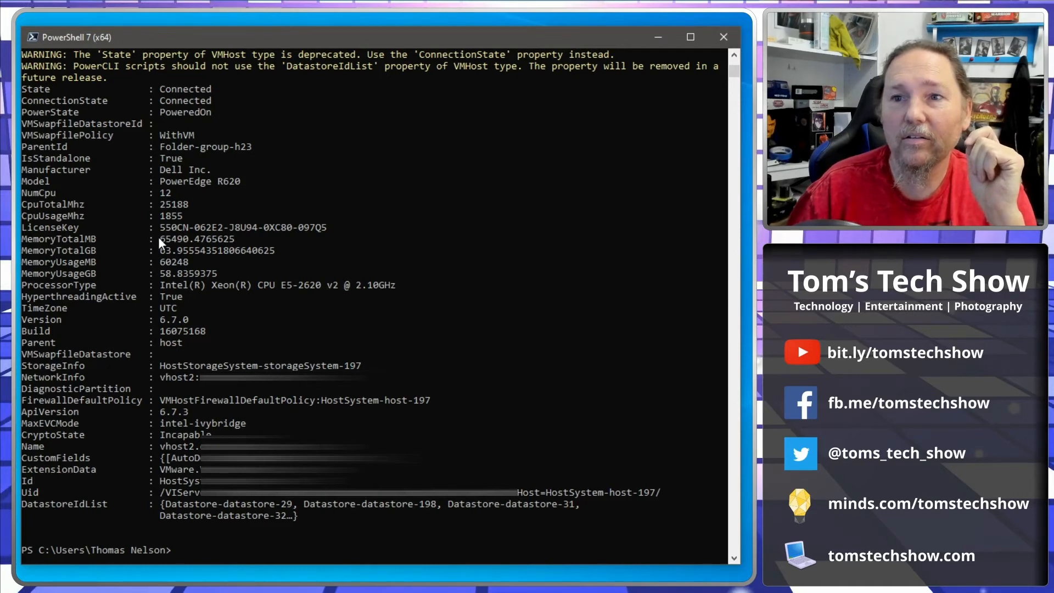
Highlight the host's CpuUsageMhz value 1855 in the VMHost property listing.
double_click(200, 238)
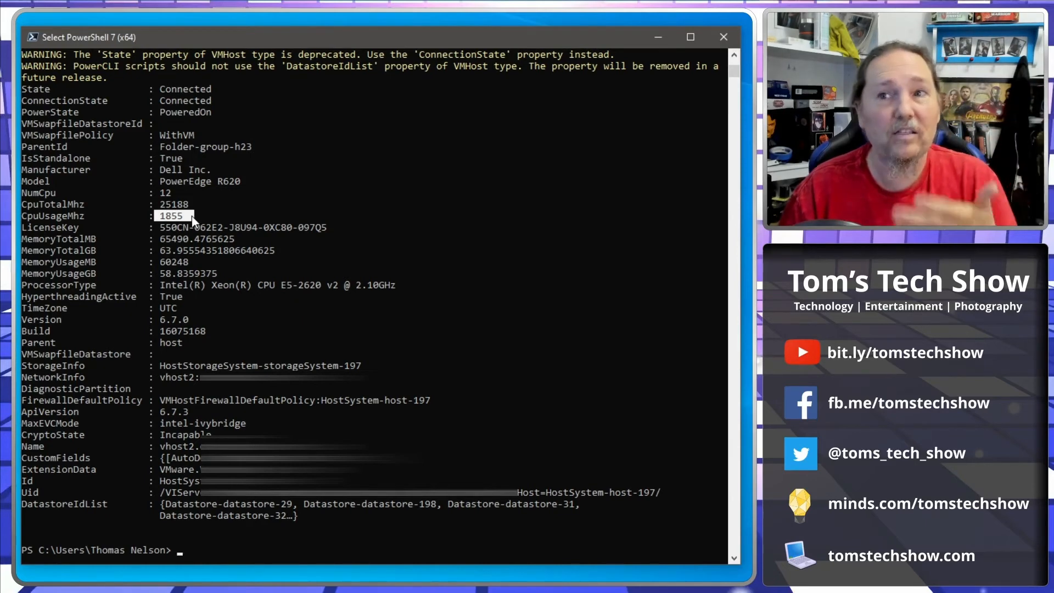
mouse_move(173, 223)
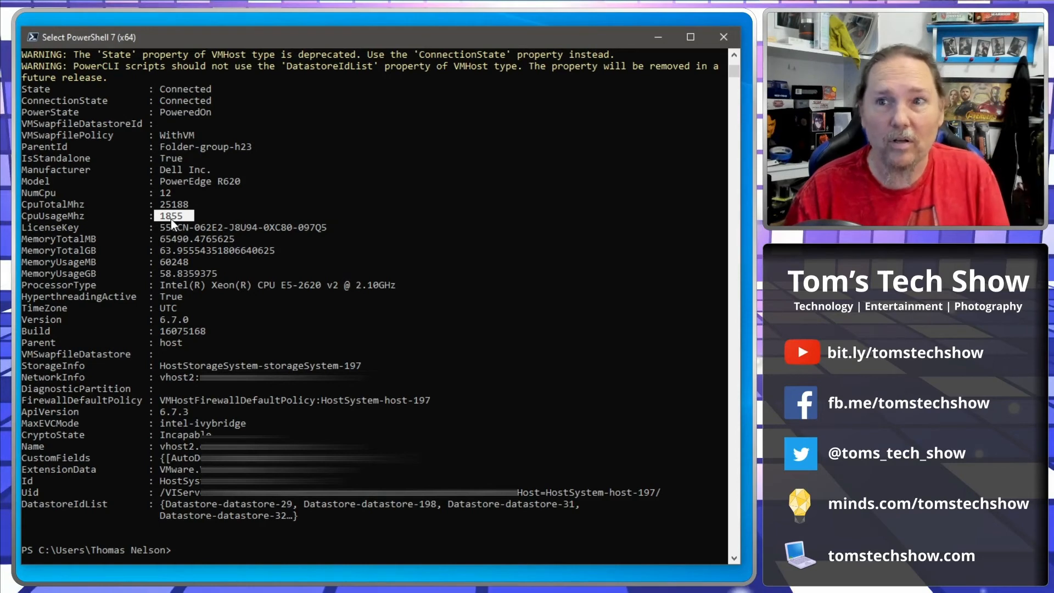
mouse_move(280, 318)
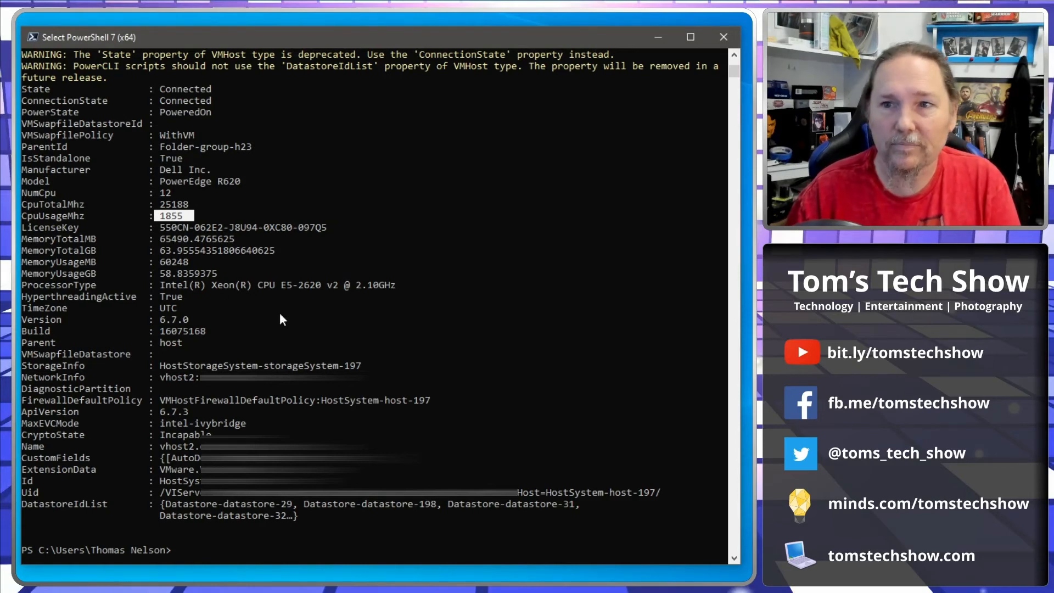
mouse_move(450, 347)
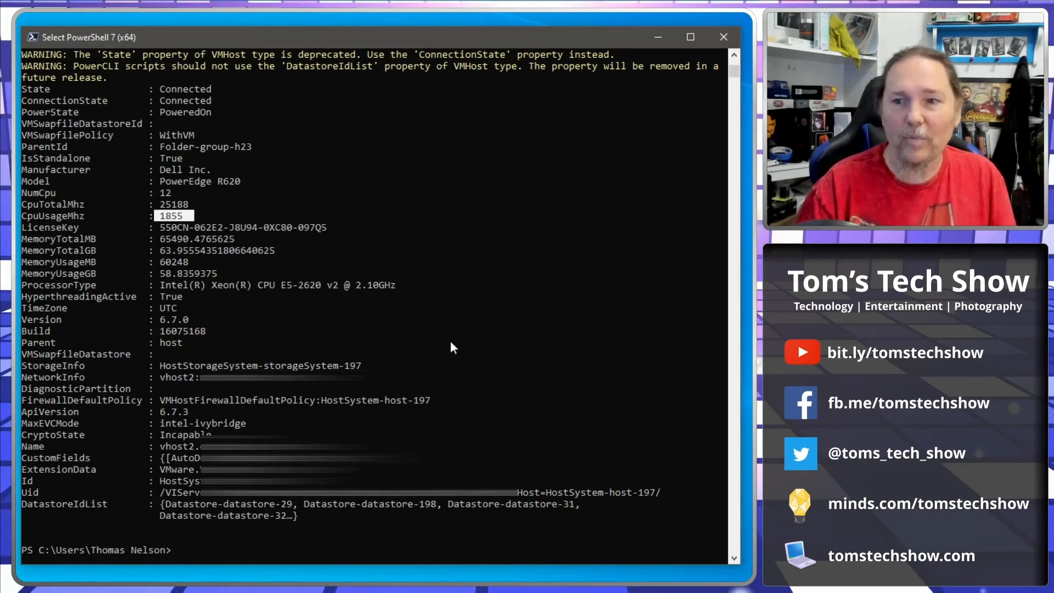
mouse_move(486, 415)
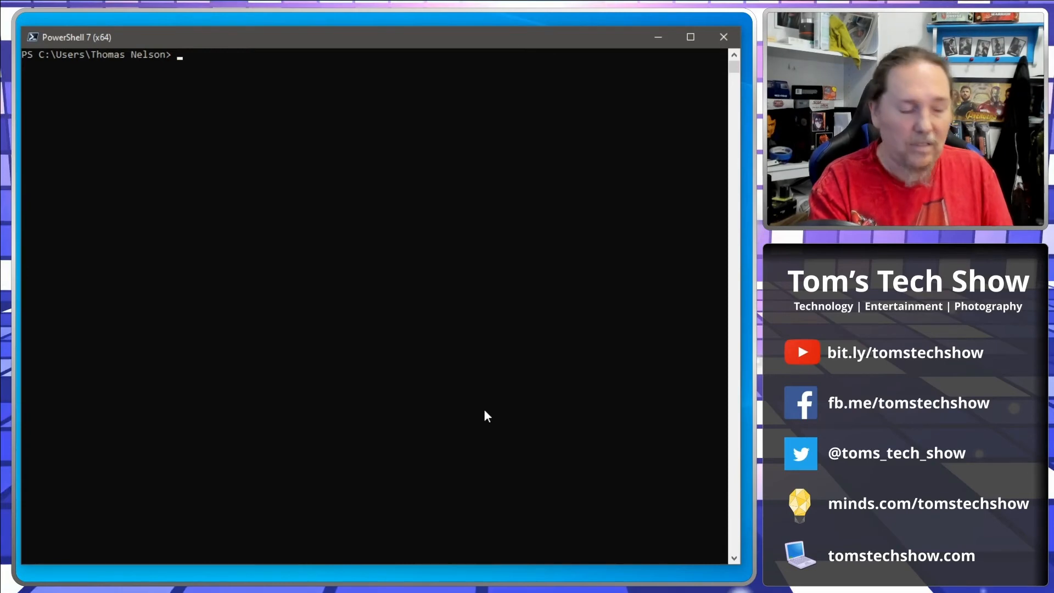
Show the summary of VM adkms1 again with get-vm.
text(Get-V)
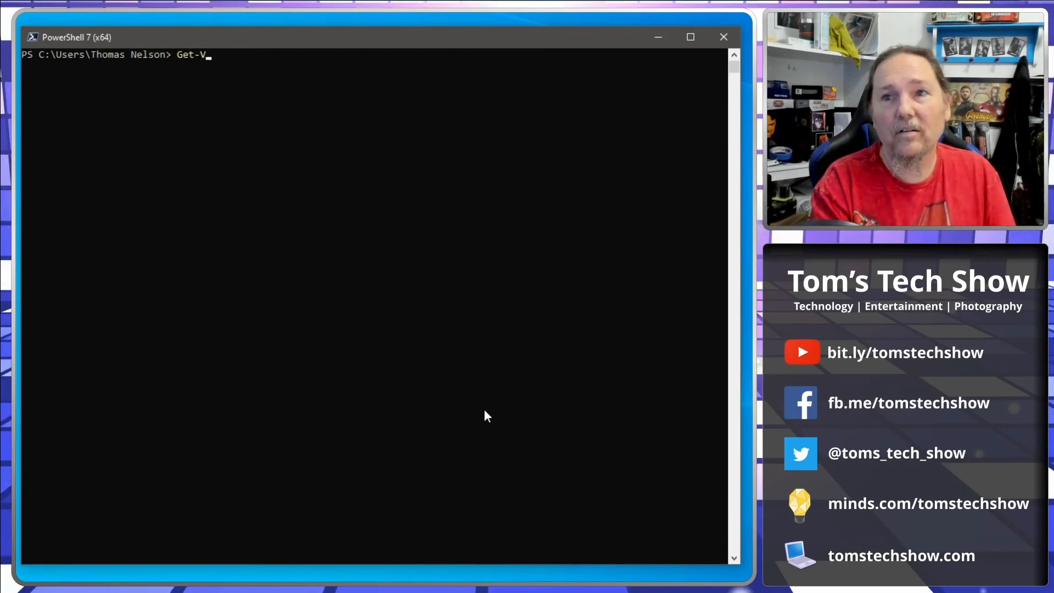
text(M)
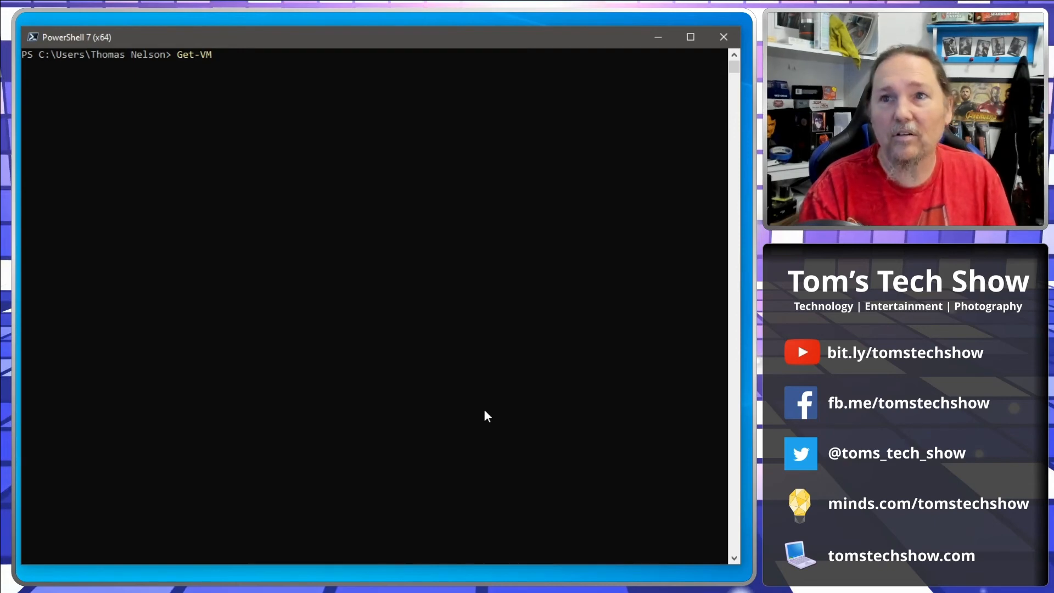
text((get-vm adkms1).VMHos)
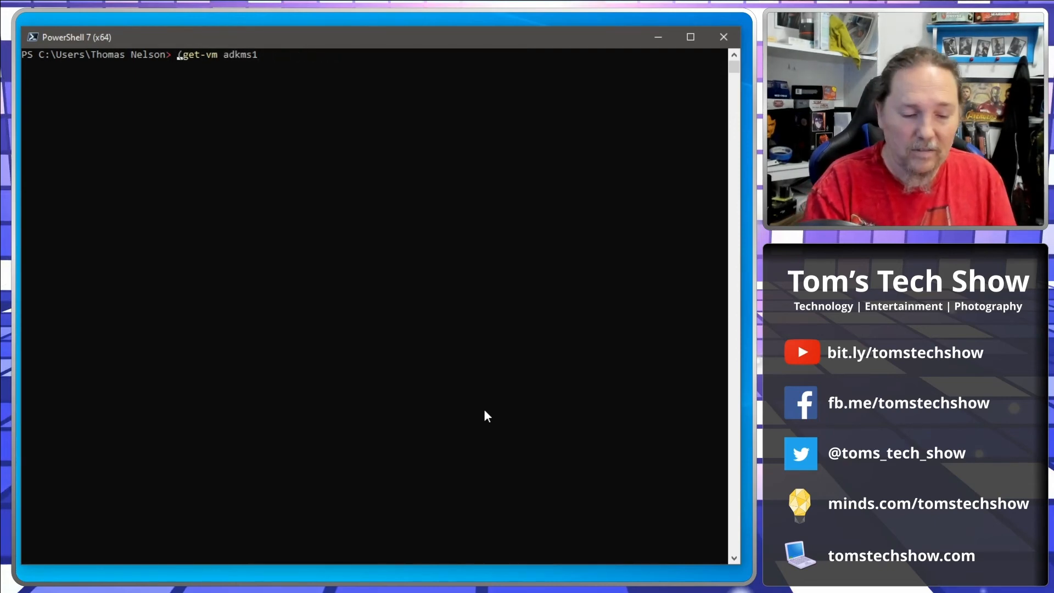
key(enter)
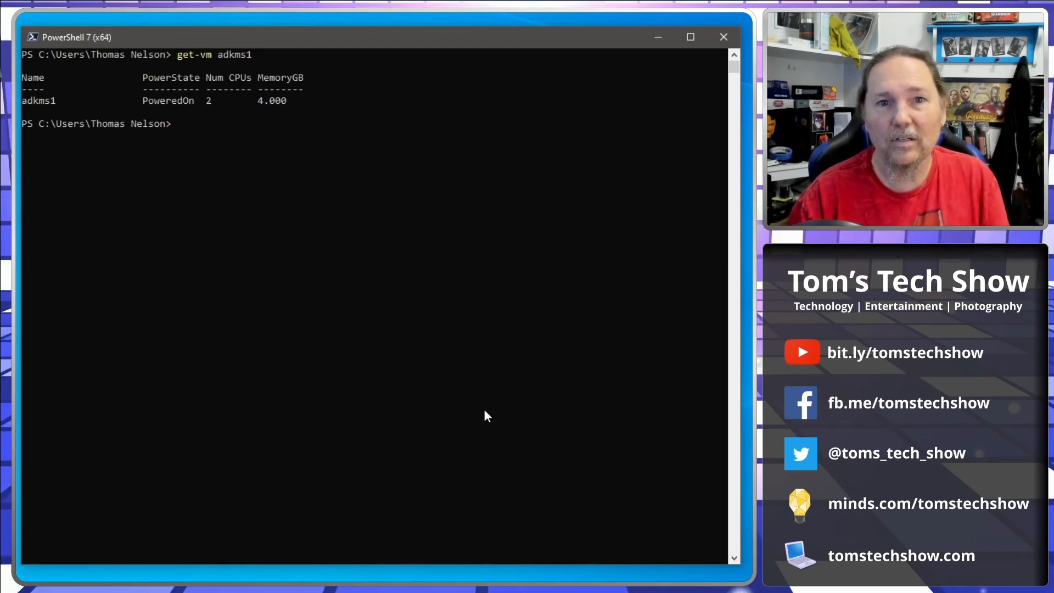
Compose a (get-vm adkms1).Guest query, tab-cycling through properties to HostName.
text(get-vm adkms1)
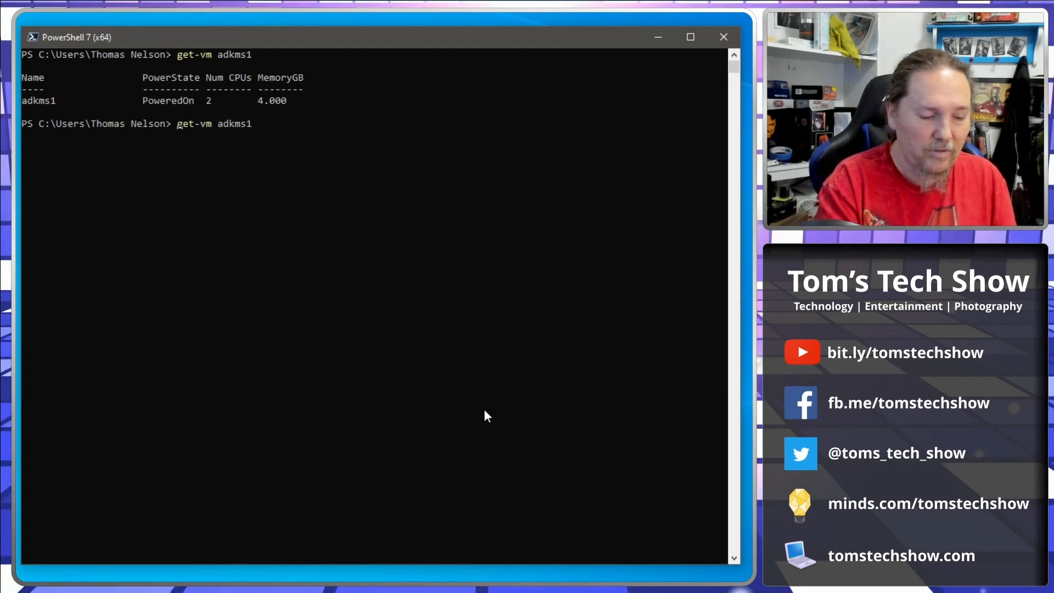
text((get-vm adkms1))
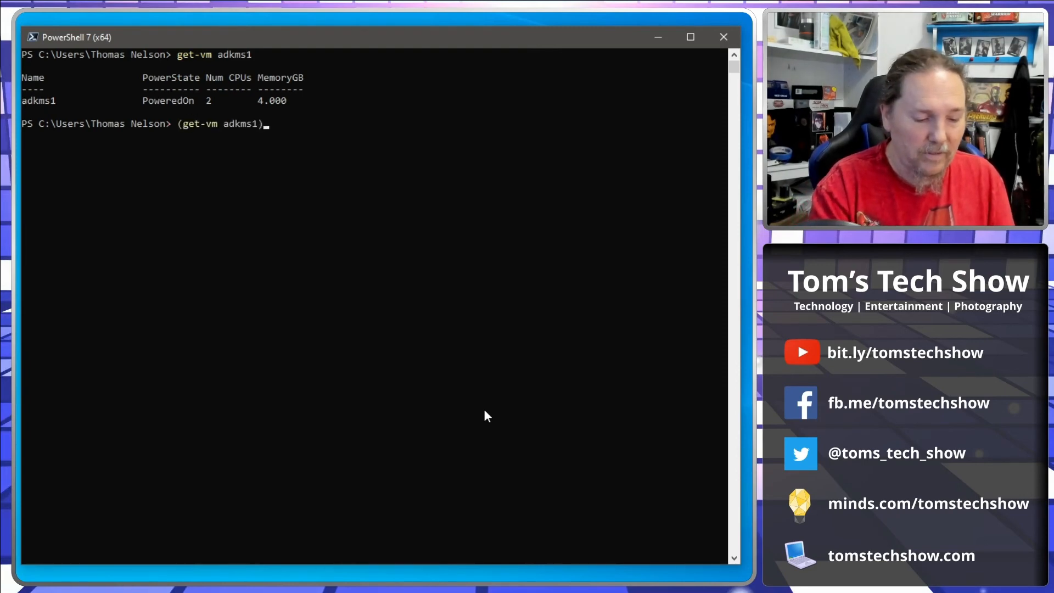
text(.BootDelayMillisecond)
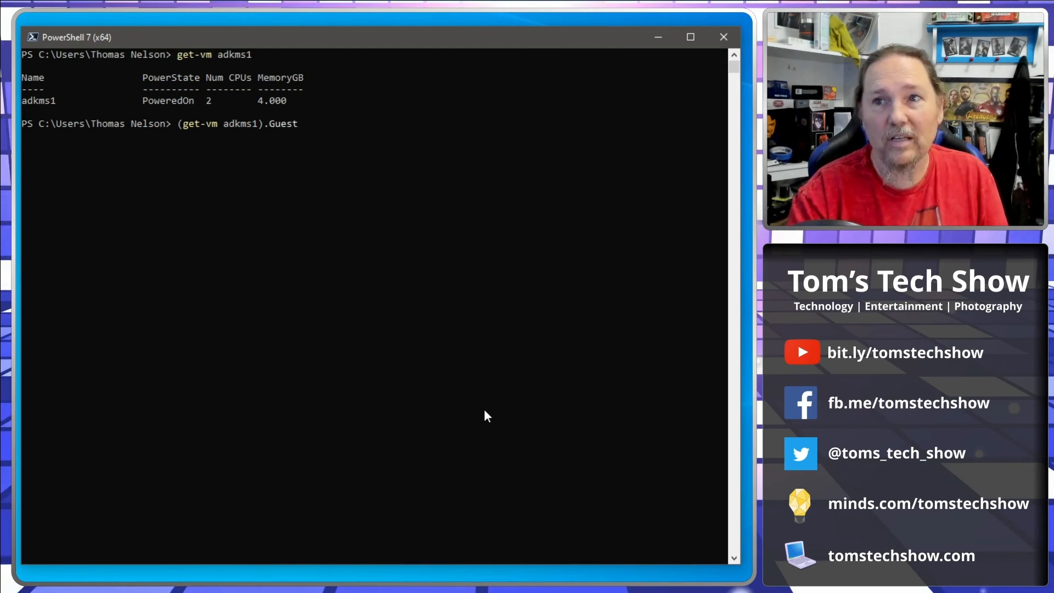
text(.ConfiguredGuestId)
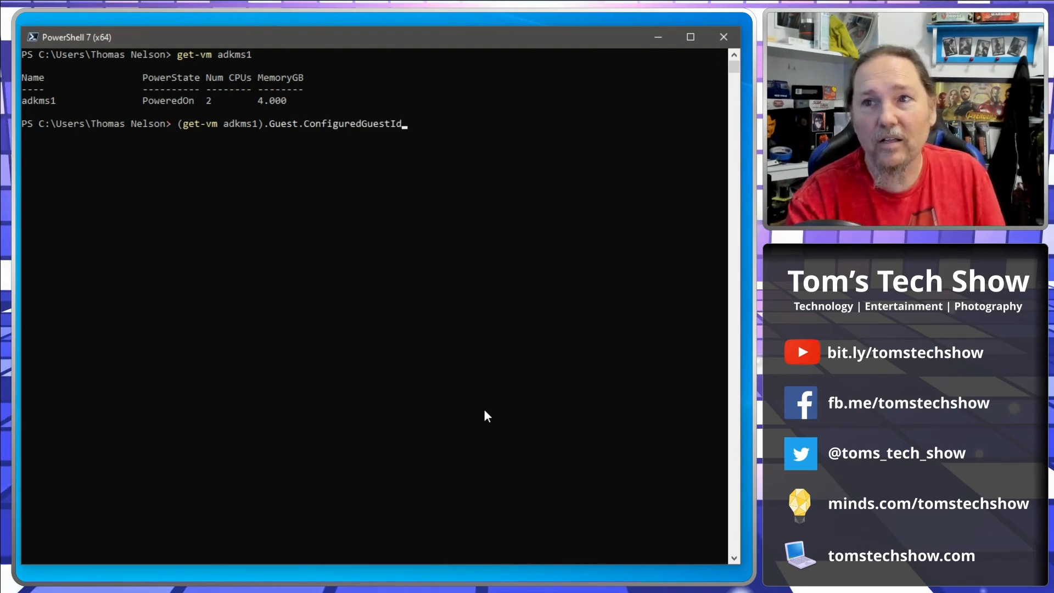
text(ExtensionData)
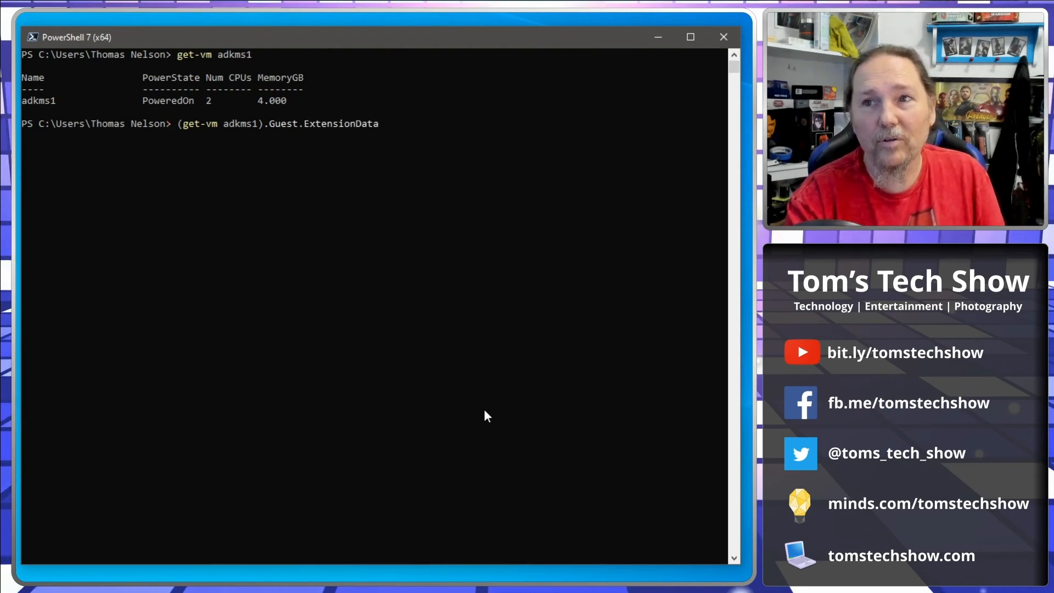
text(HostName)
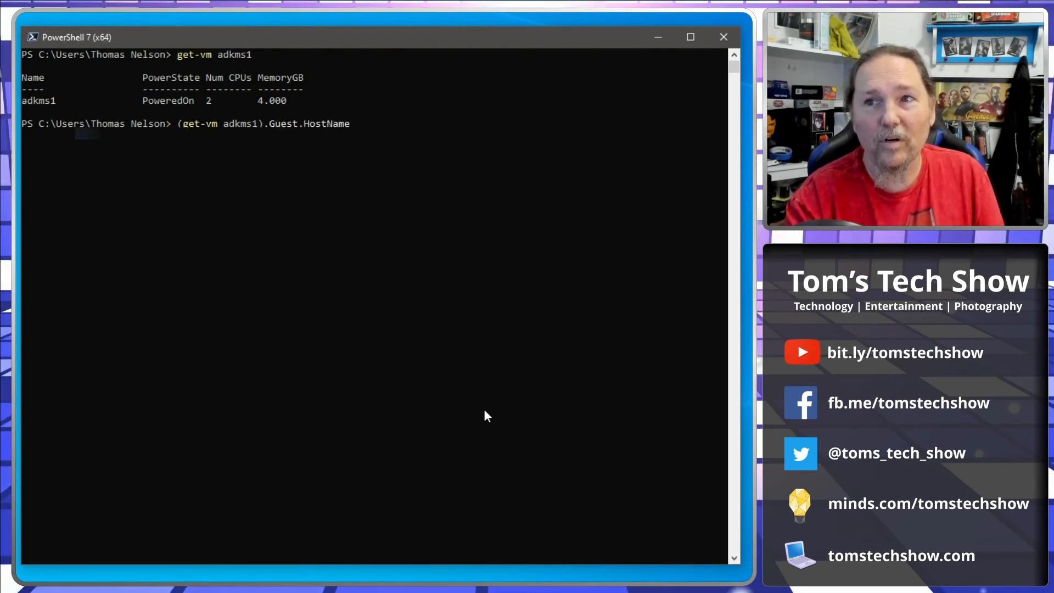